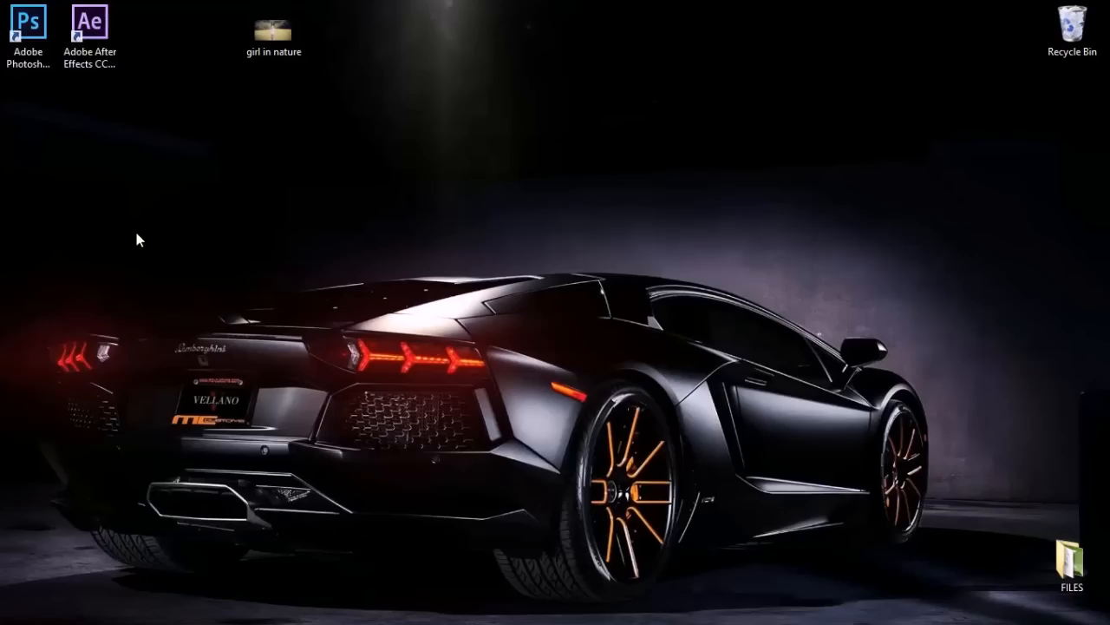
Step: Launch Photoshop and open girl in nature.jpg as a document
double_click(28, 21)
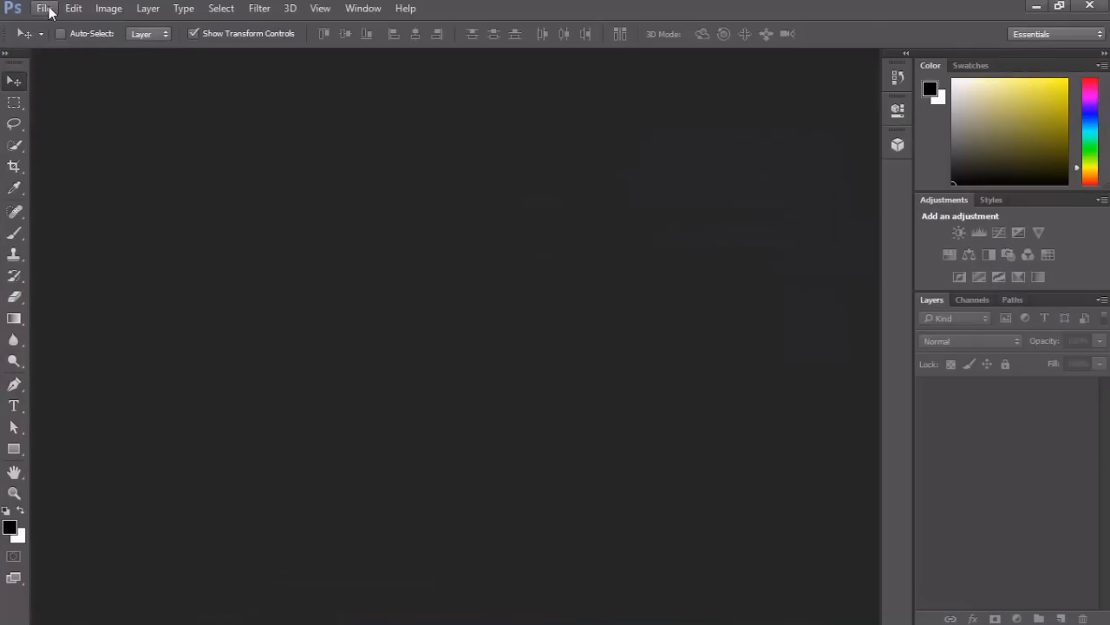
left_click(41, 7)
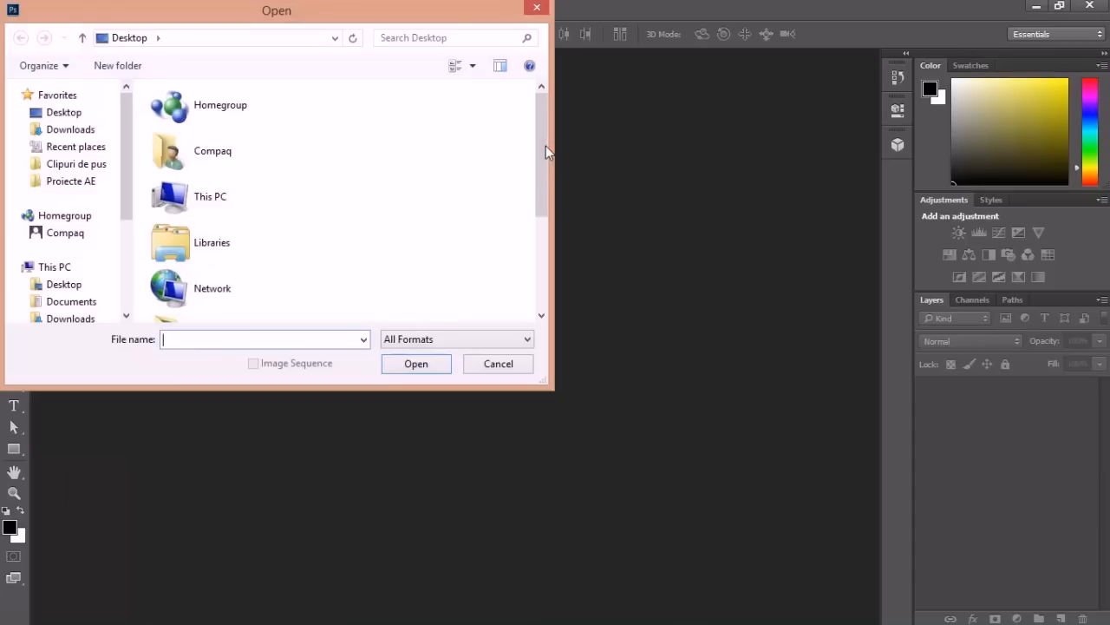
left_click(222, 298)
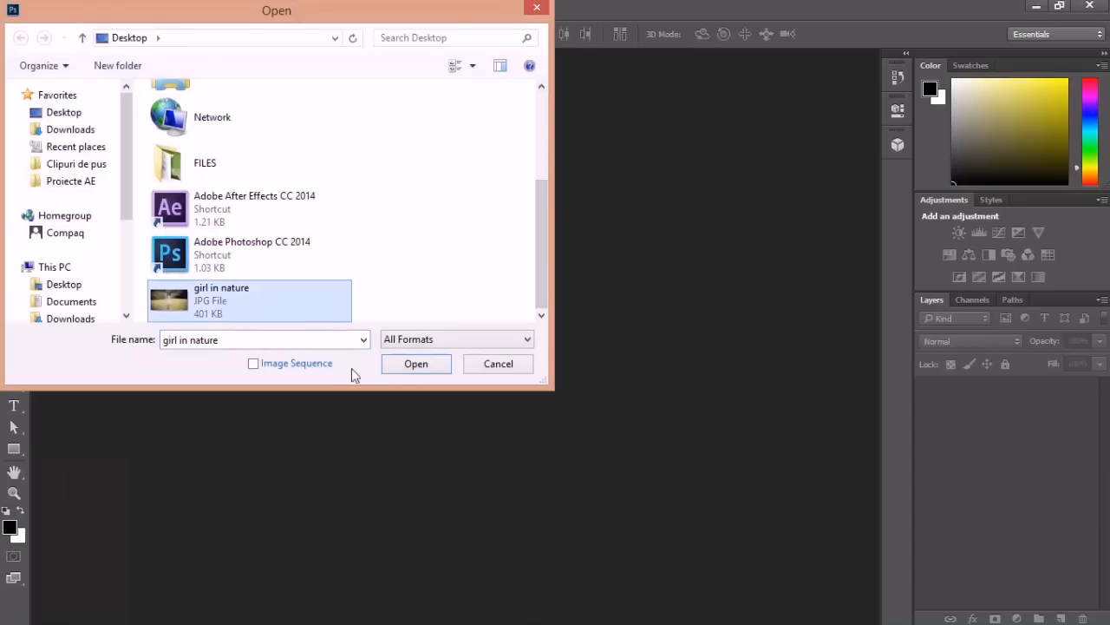
left_click(417, 364)
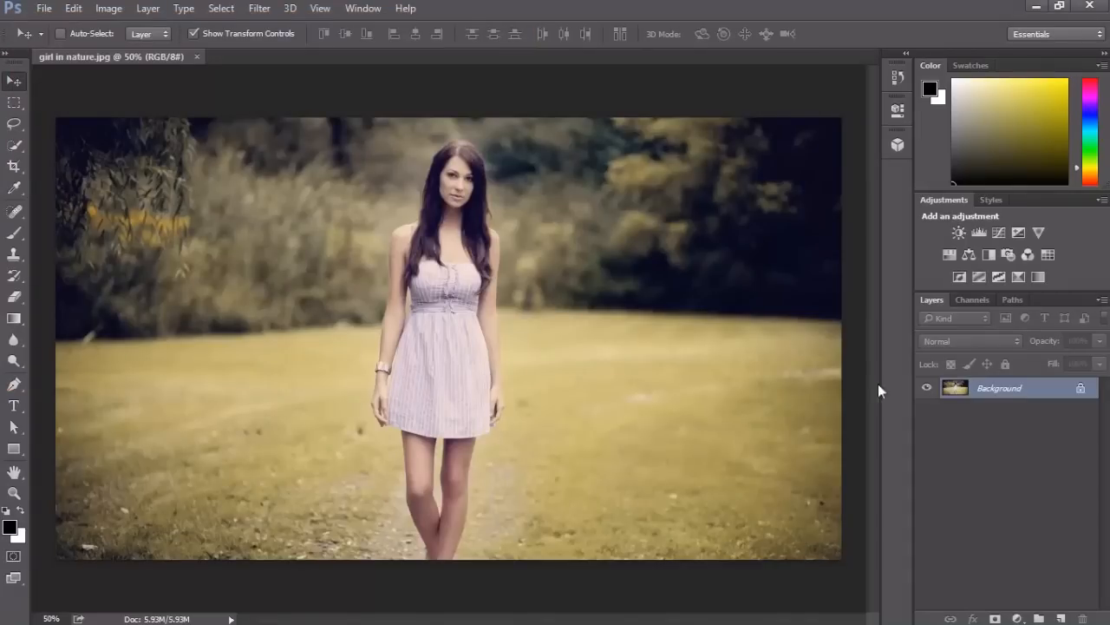
Step: Duplicate the Background layer to create a Background copy layer
right_click(998, 389)
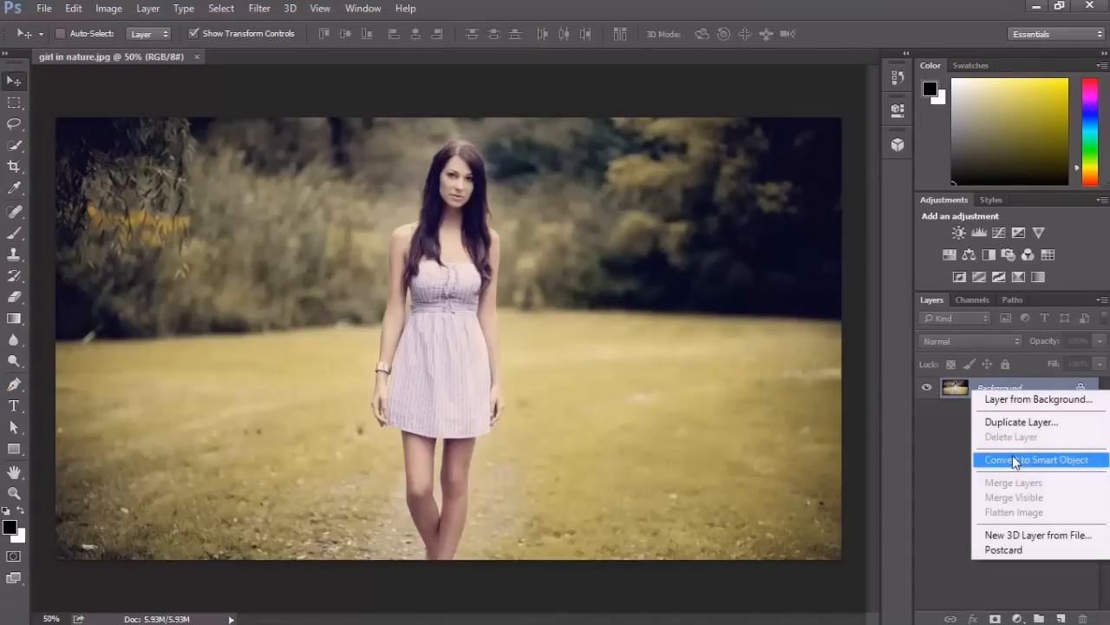
left_click(1020, 421)
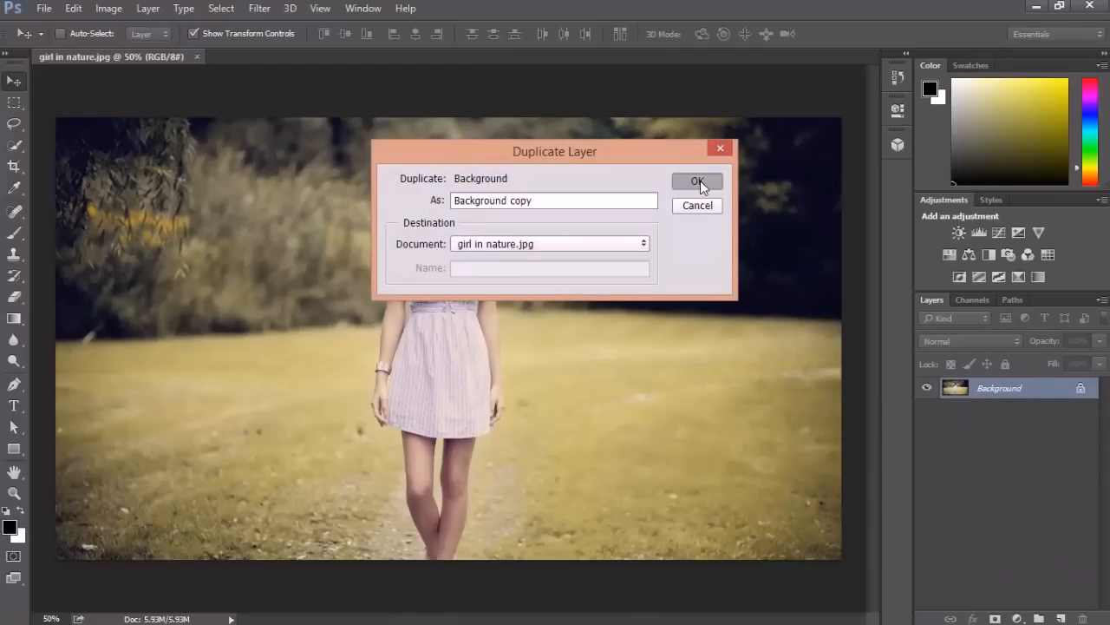
left_click(698, 182)
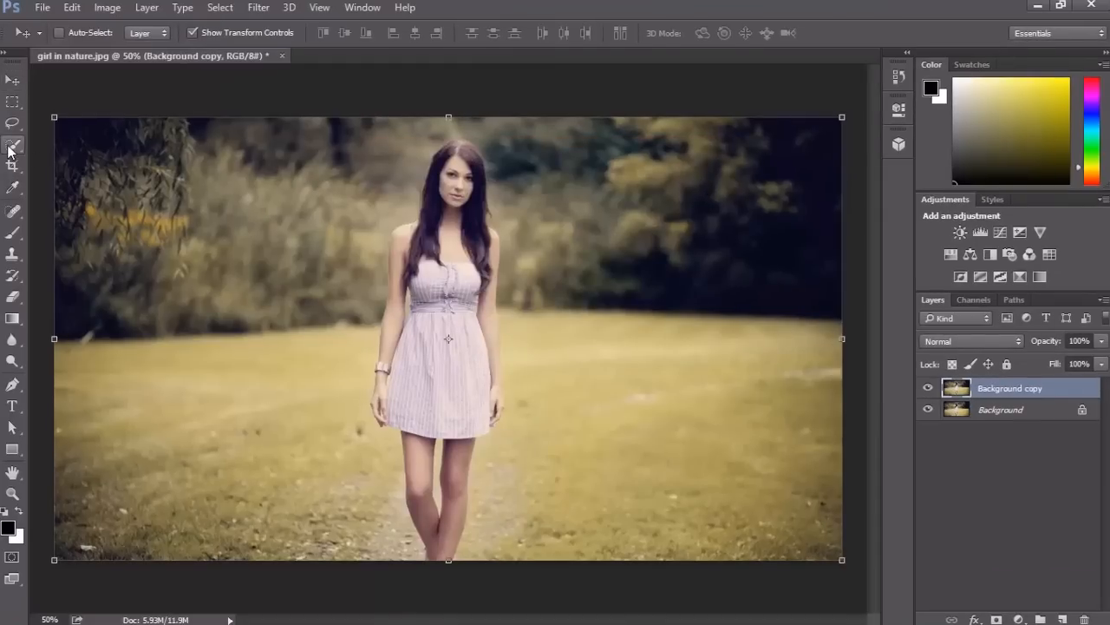
Step: Select the girl's whole figure on Background copy with the Quick Selection brush
left_click(160, 33)
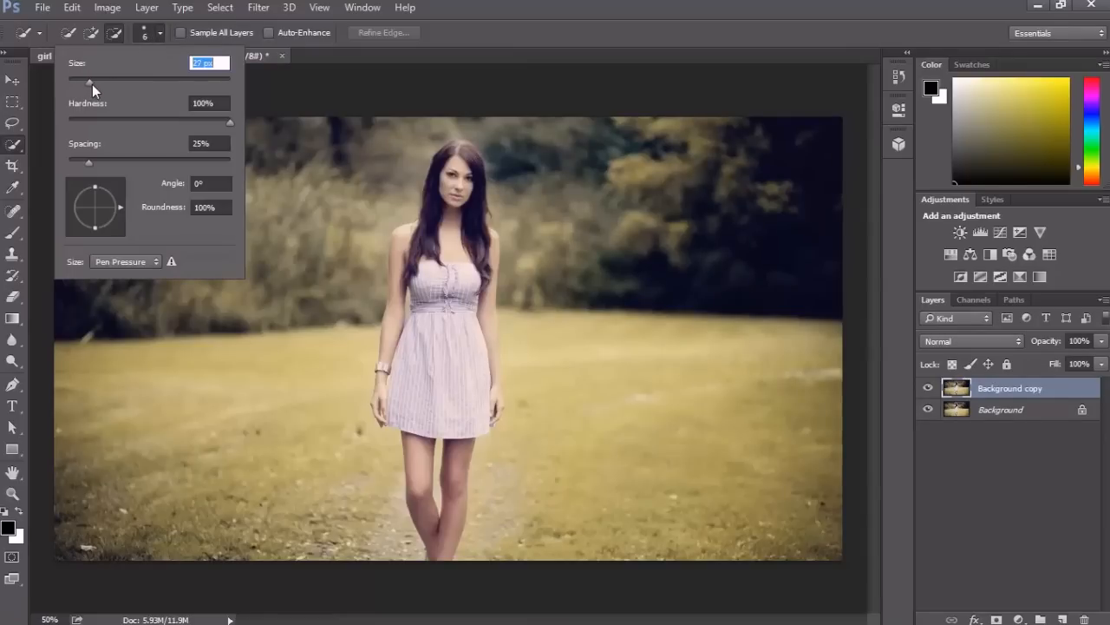
left_click_drag(90, 81, 99, 81)
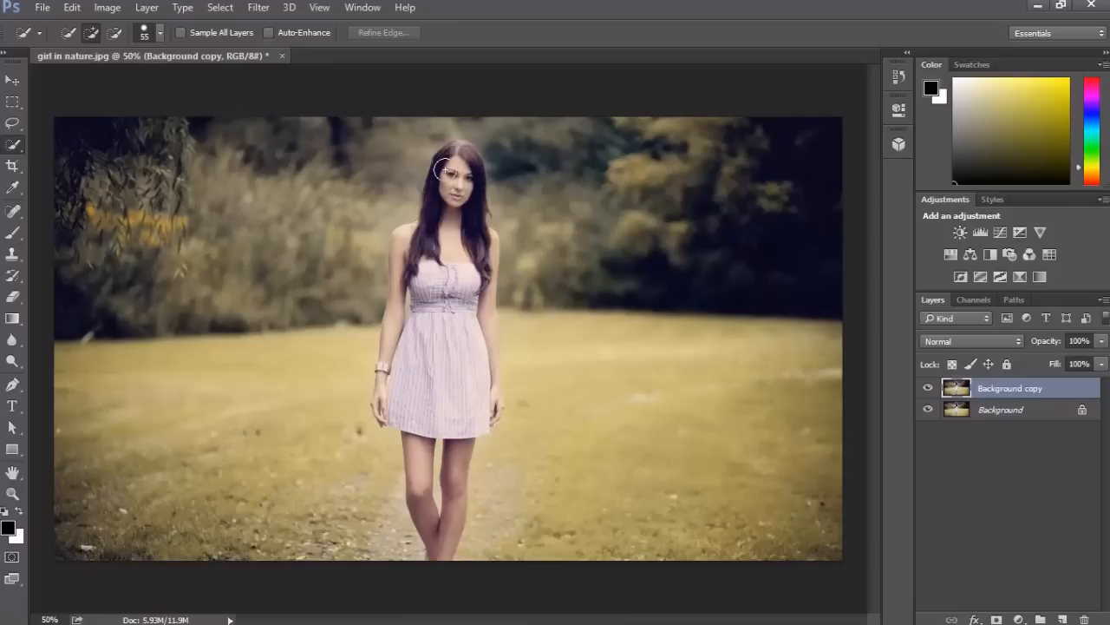
left_click_drag(448, 170, 447, 191)
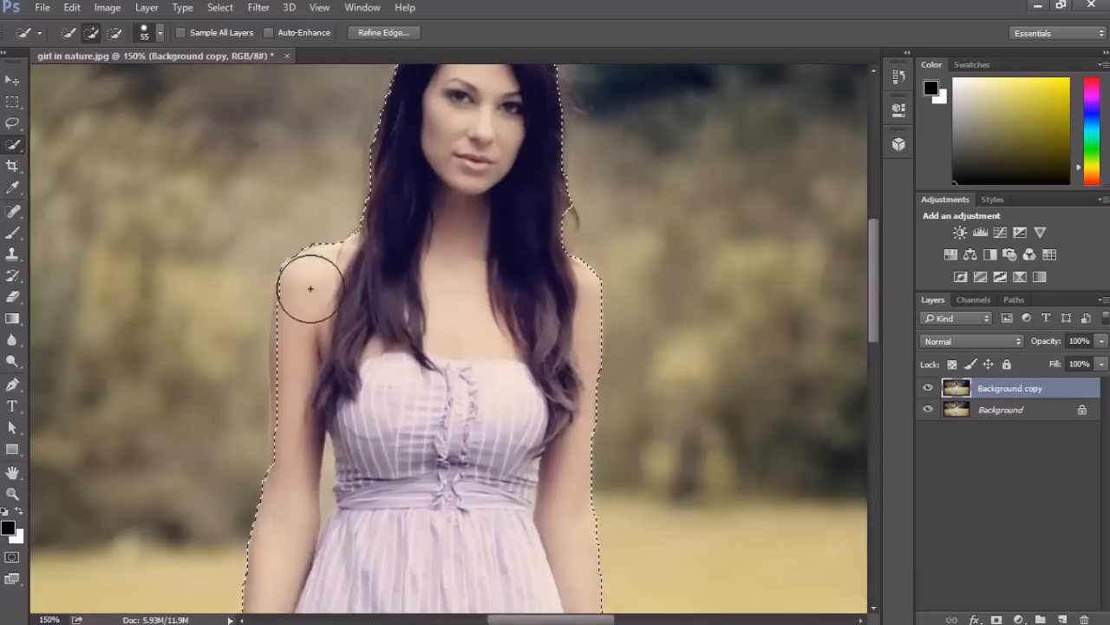
scroll("down", 3)
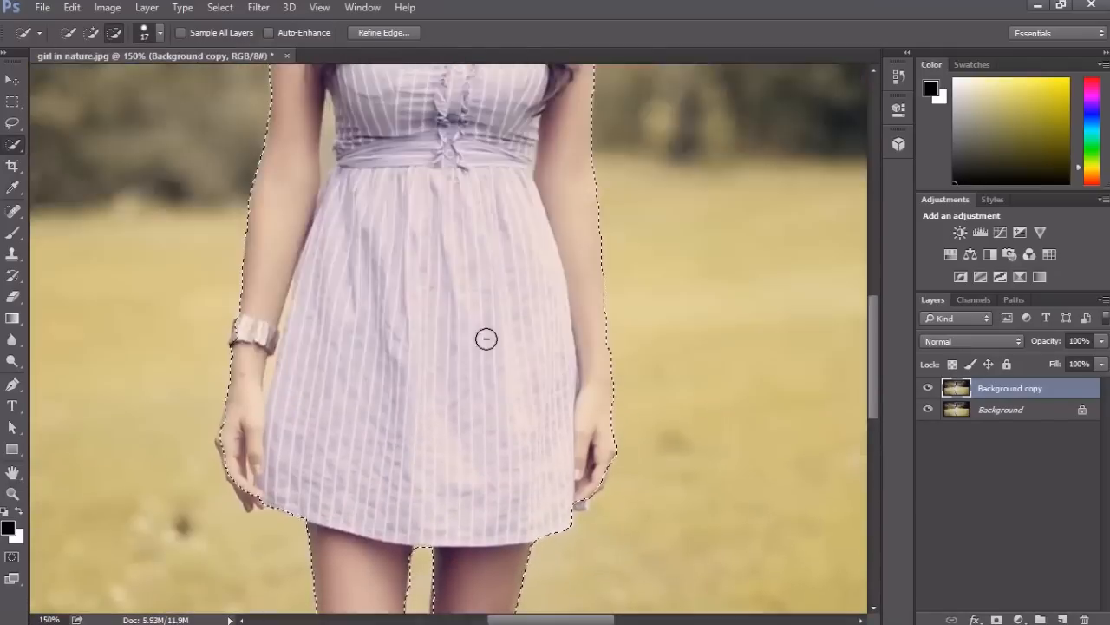
scroll("down", 3)
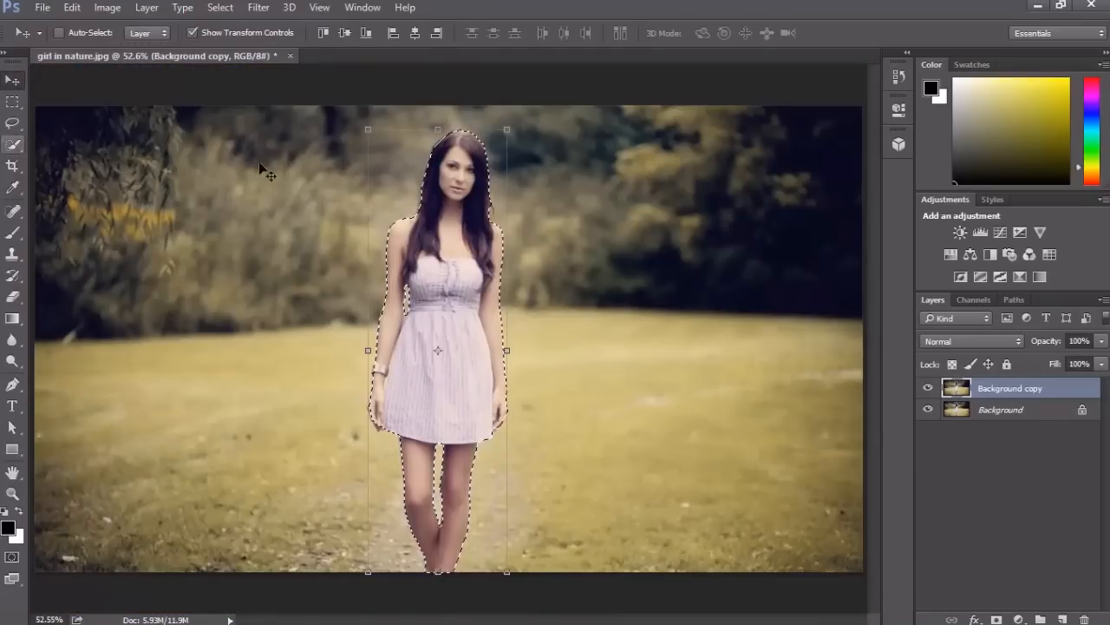
Step: Cut the selected girl from Background copy and paste her onto a new Layer 1
left_click(71, 7)
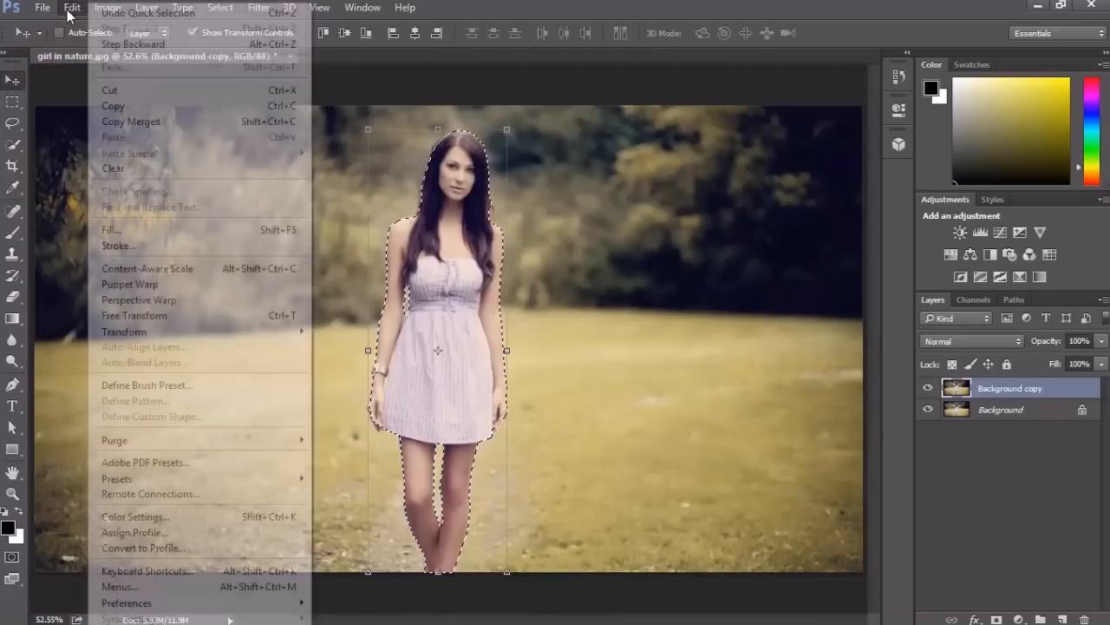
mouse_move(111, 90)
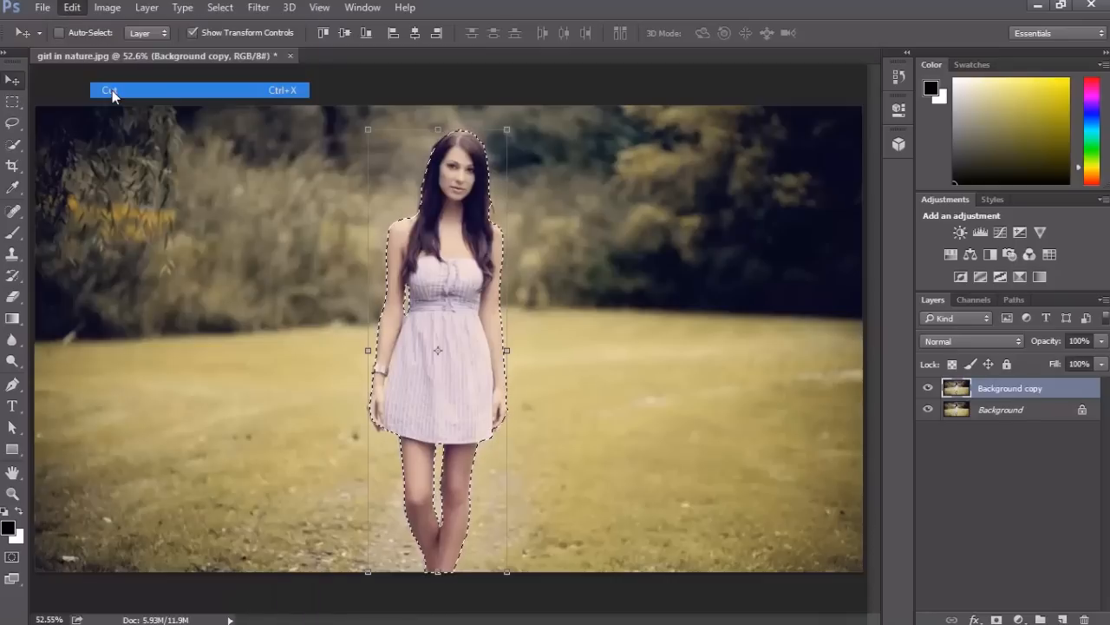
left_click(111, 90)
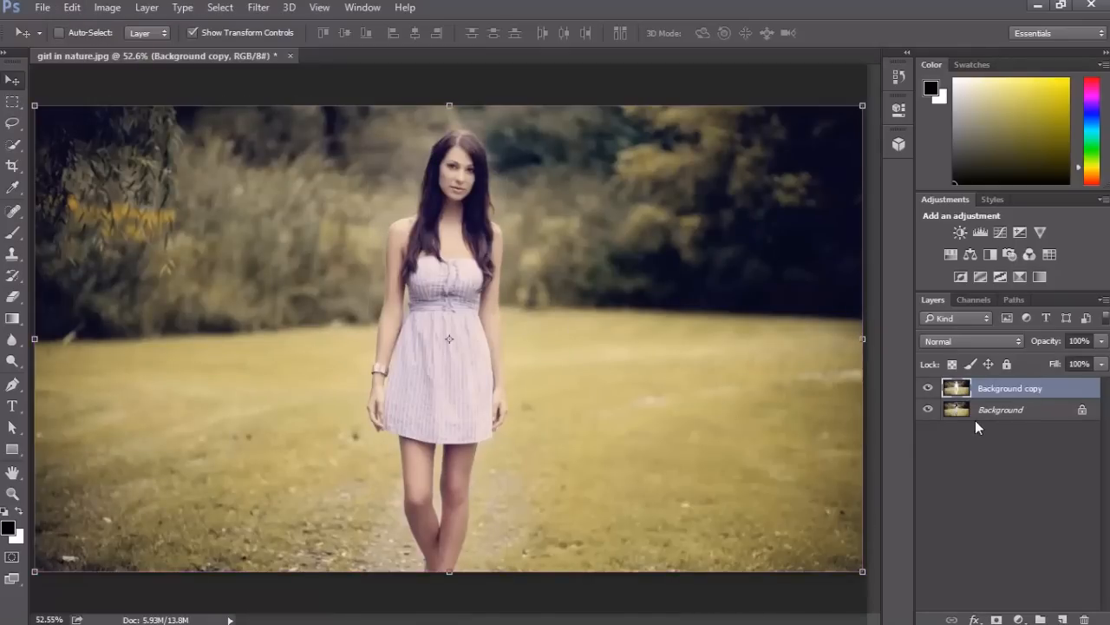
left_click(928, 410)
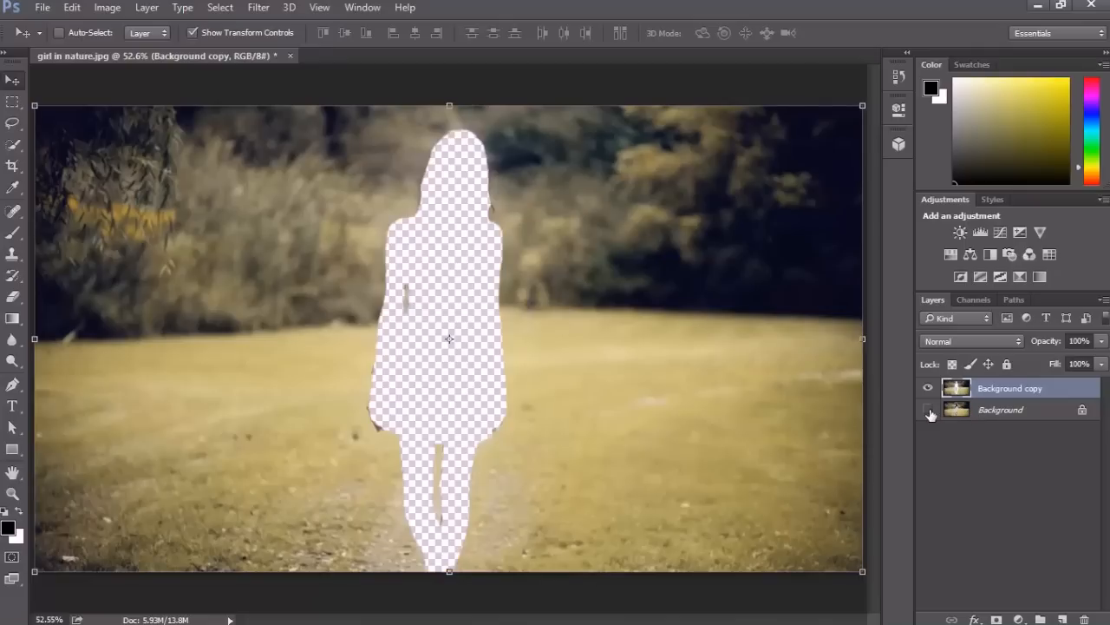
left_click(928, 409)
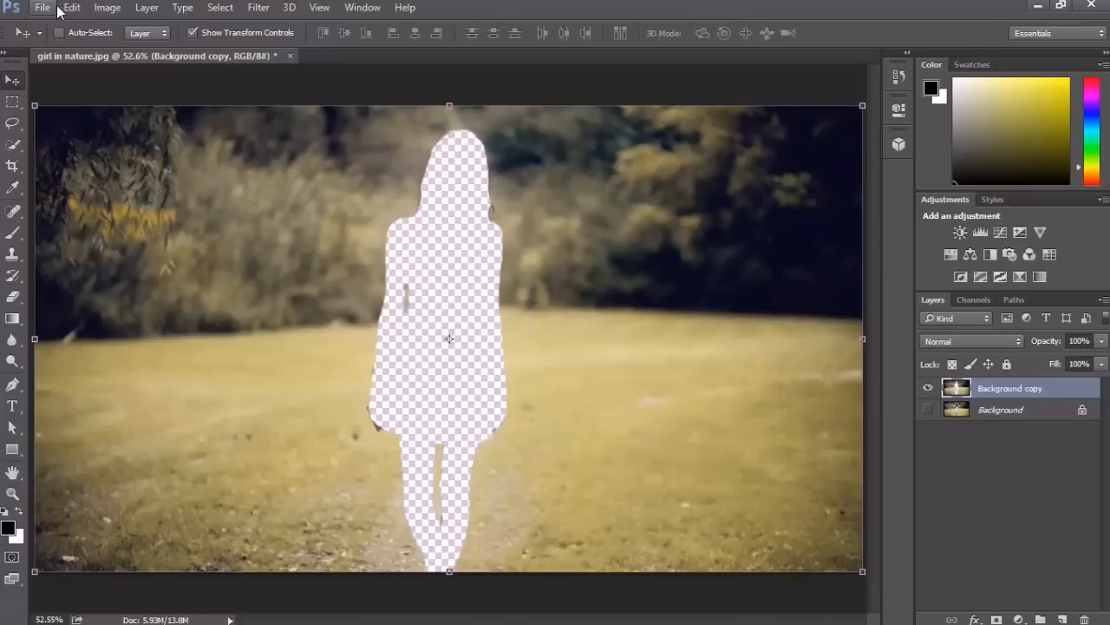
left_click(71, 7)
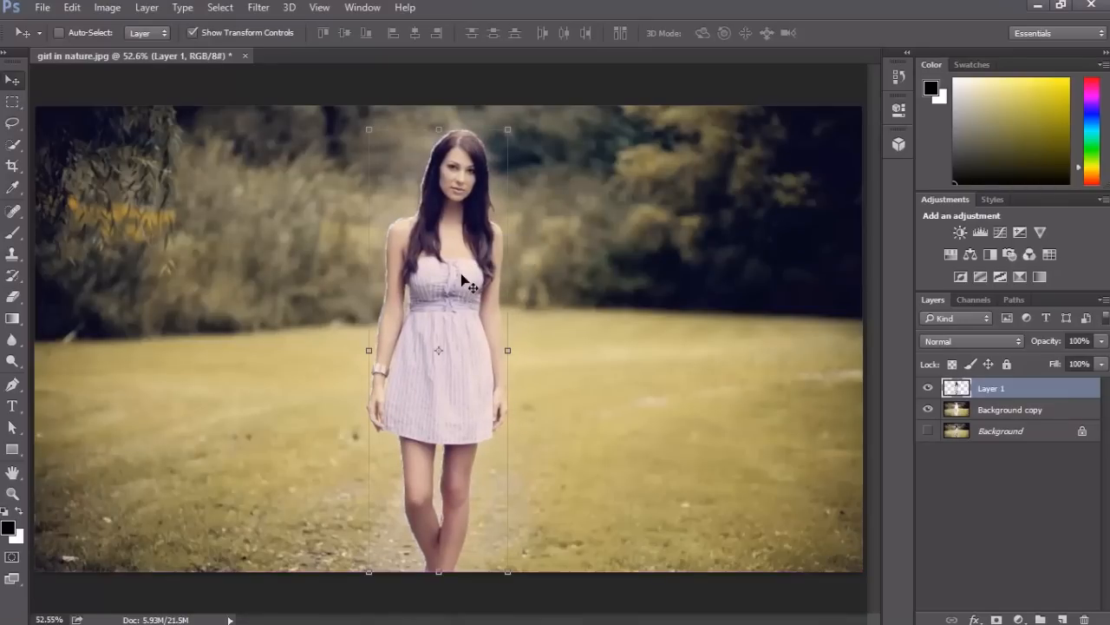
Step: Toggle layer visibility to check the girl-shaped hole and select Background copy
left_click(926, 389)
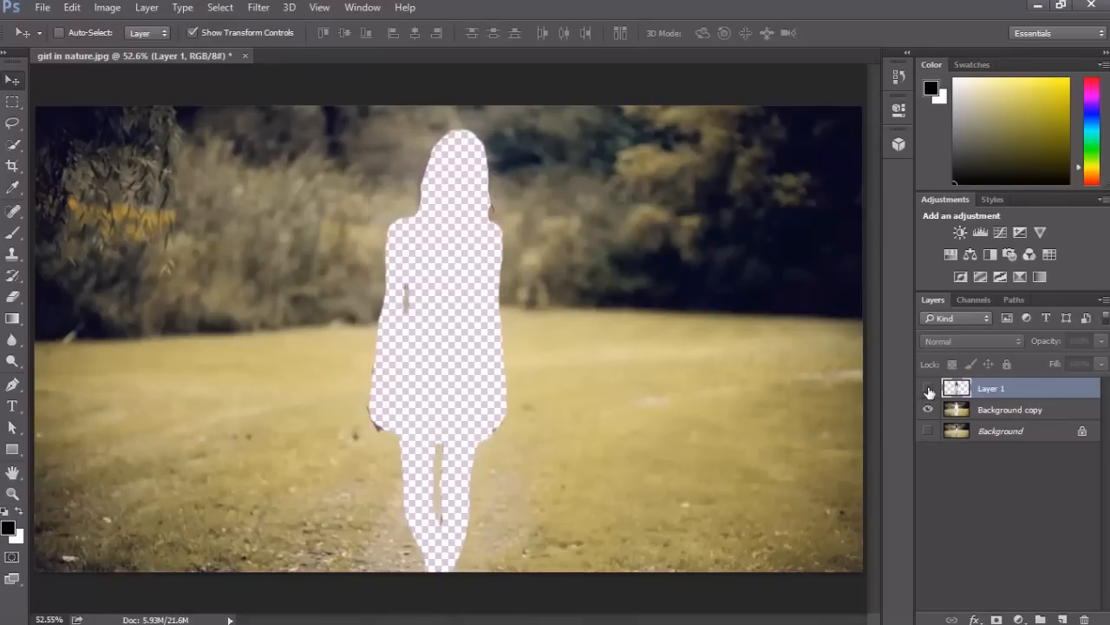
left_click(928, 388)
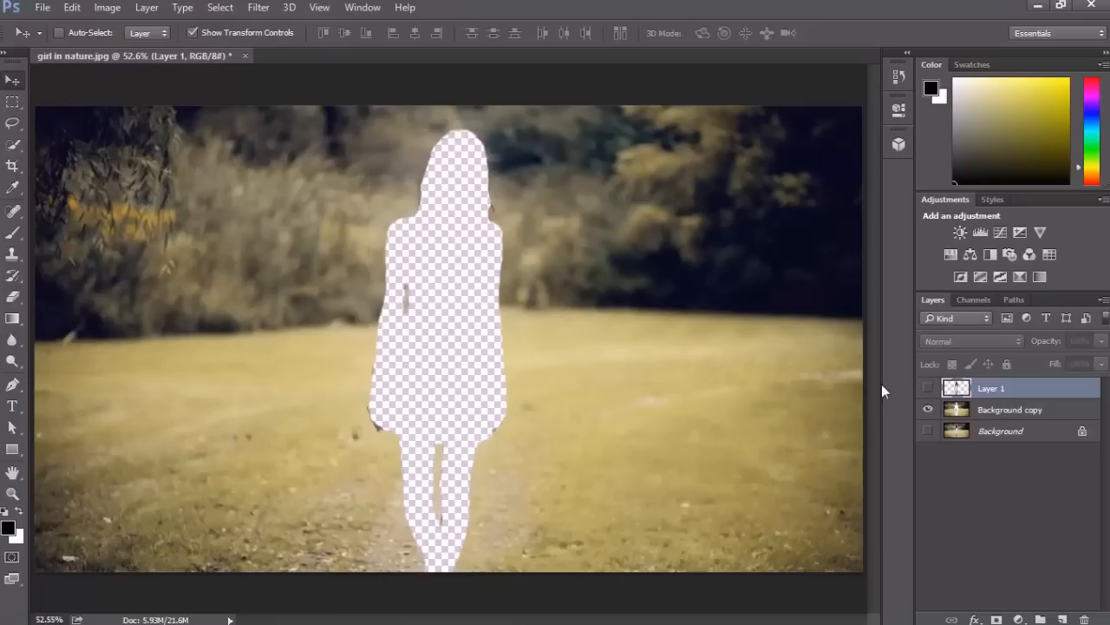
left_click(1010, 410)
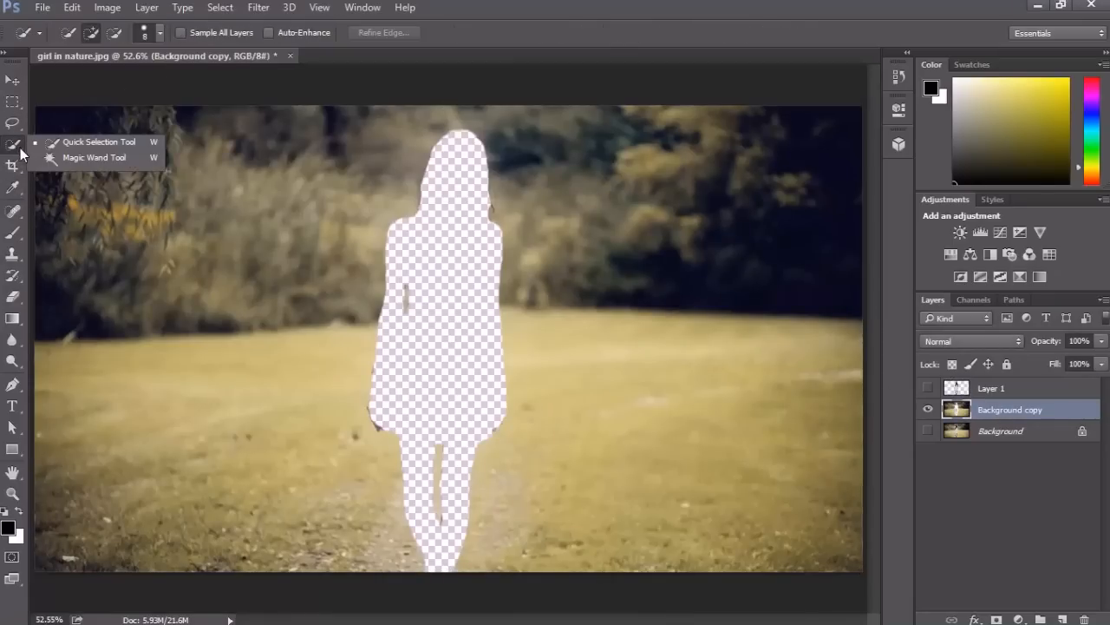
Step: Select the transparent girl-shaped hole on Background copy with the Magic Wand
left_click(94, 156)
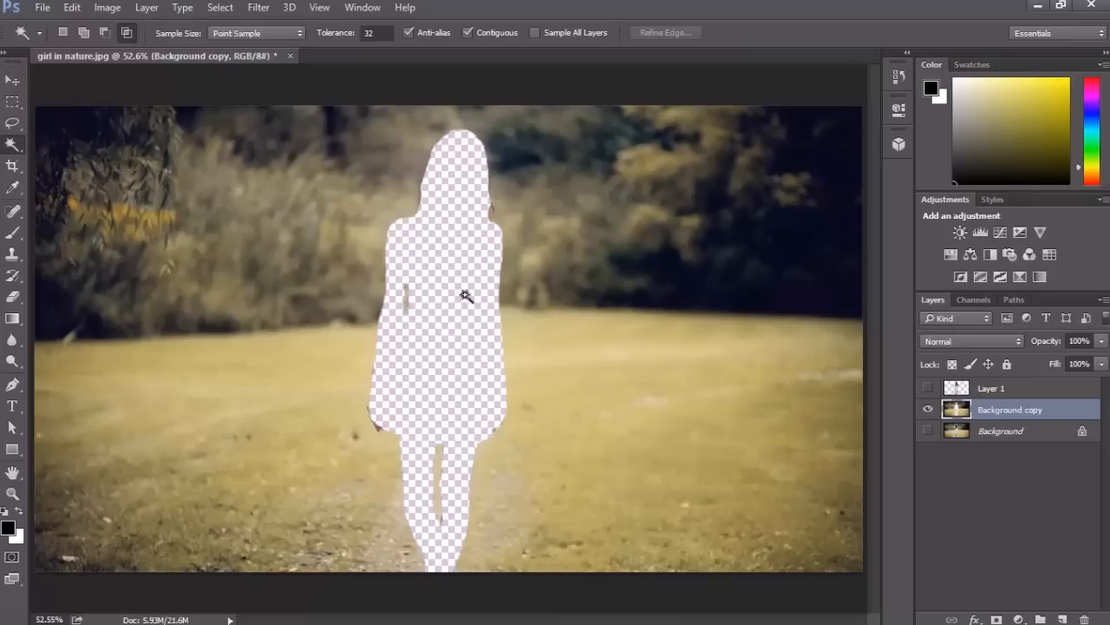
left_click(465, 295)
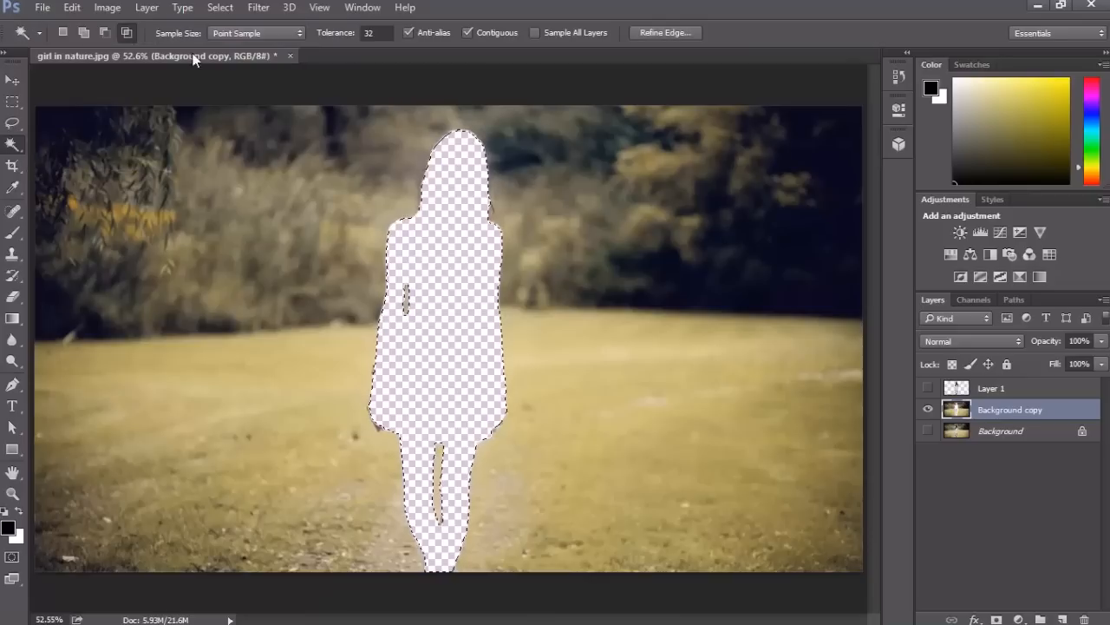
left_click(14, 78)
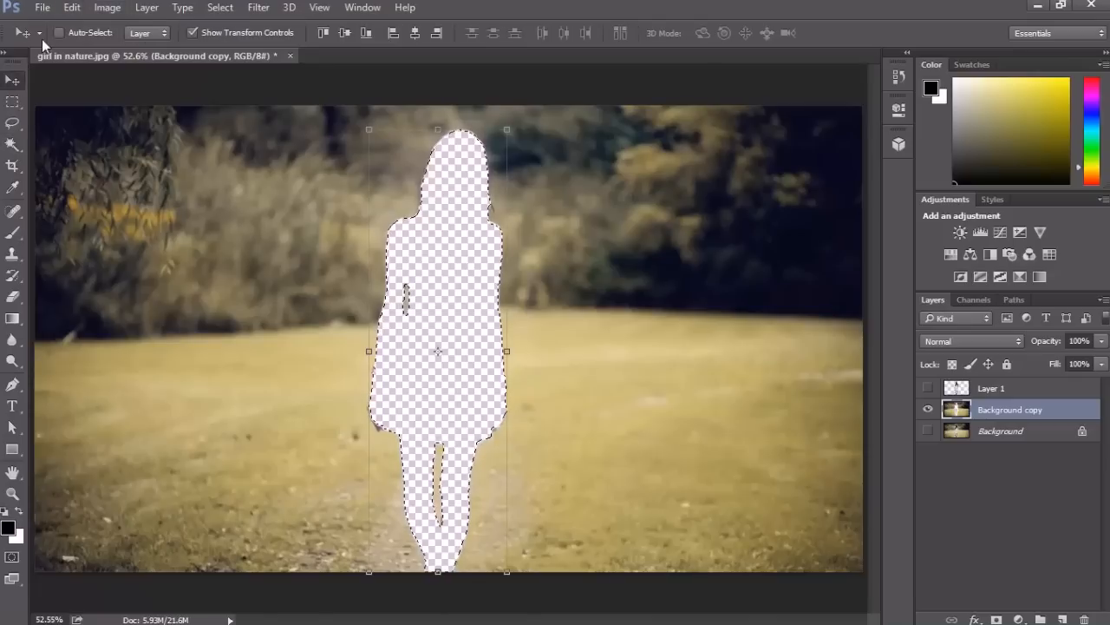
Step: Fill the hole with a Content-Aware fill matching the grass and trees
left_click(71, 6)
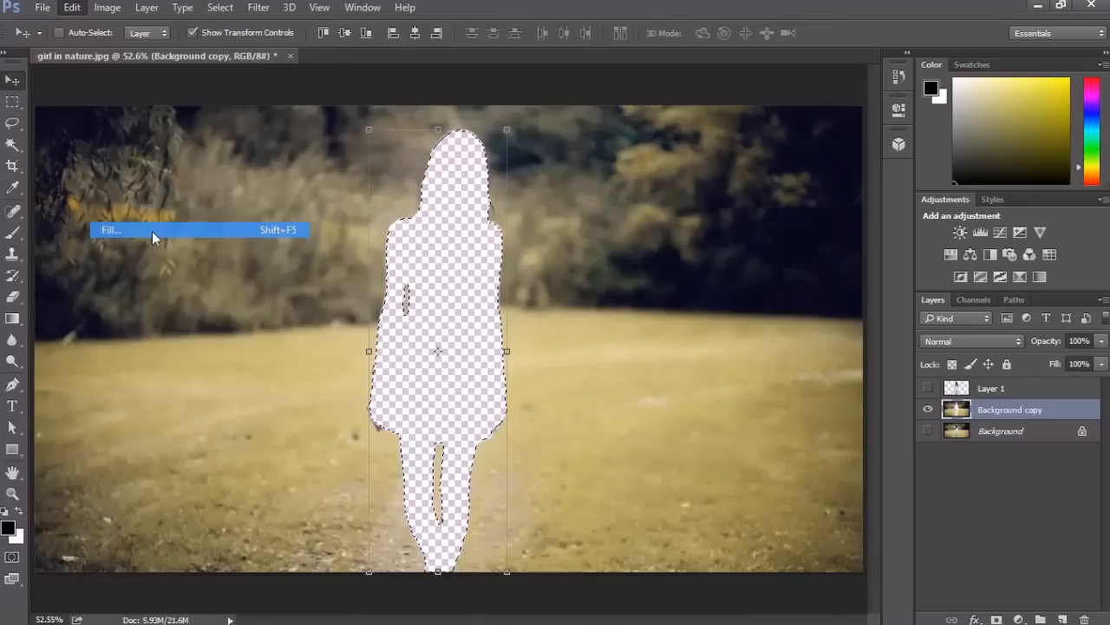
left_click(111, 229)
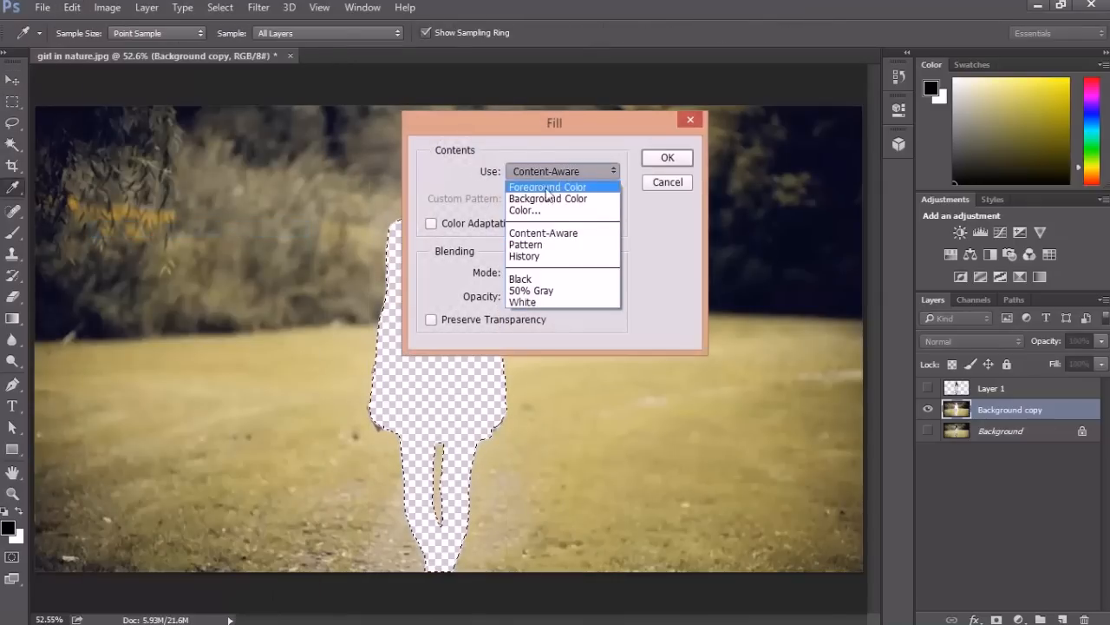
left_click(543, 233)
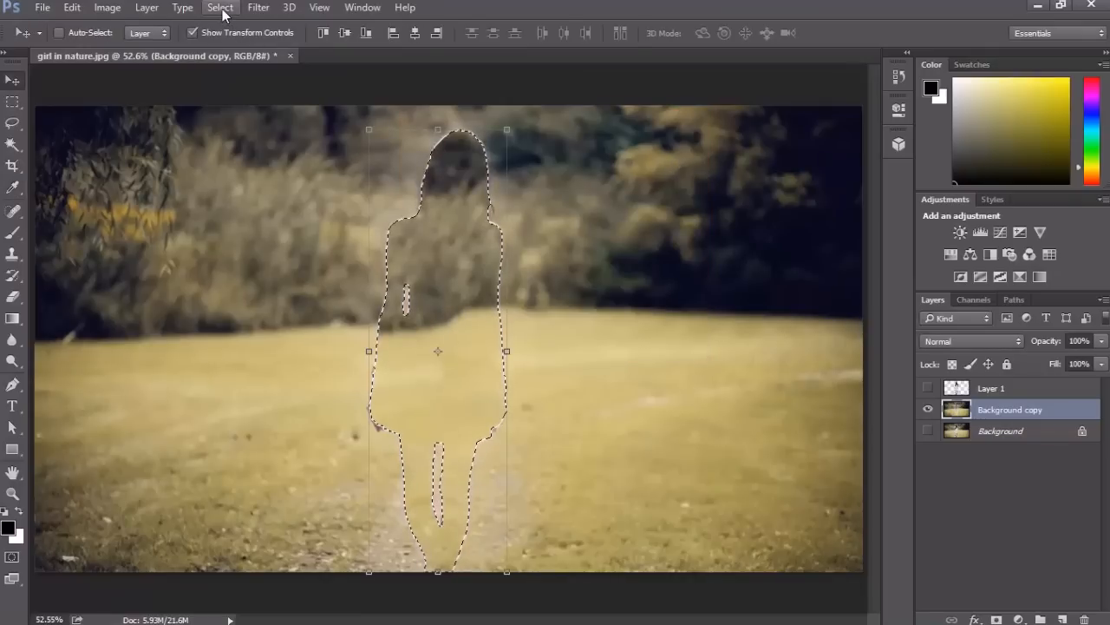
Step: Deselect to clear the marching-ants outline around the filled area
left_click(219, 7)
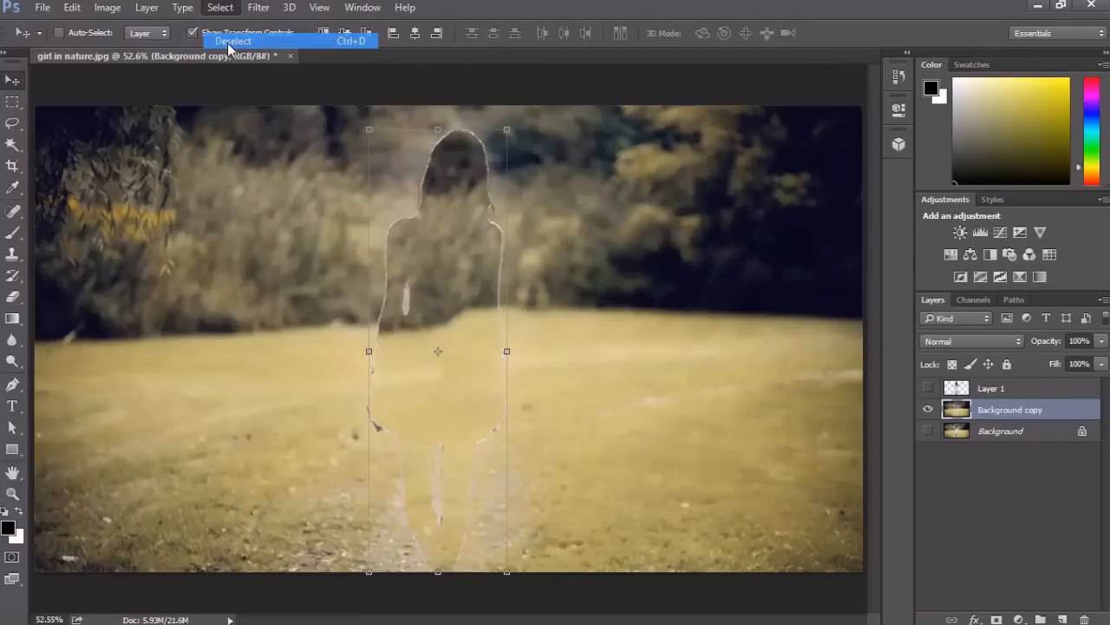
left_click(233, 42)
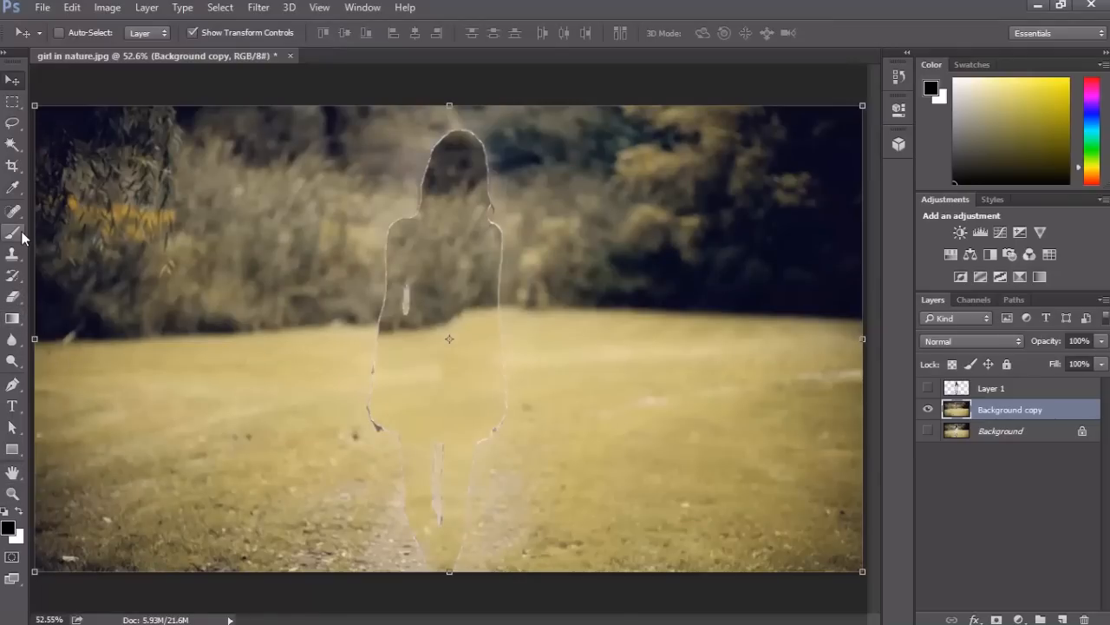
Step: Heal away the leftover girl outline edges on Background copy with the Spot Healing Brush
left_click(14, 211)
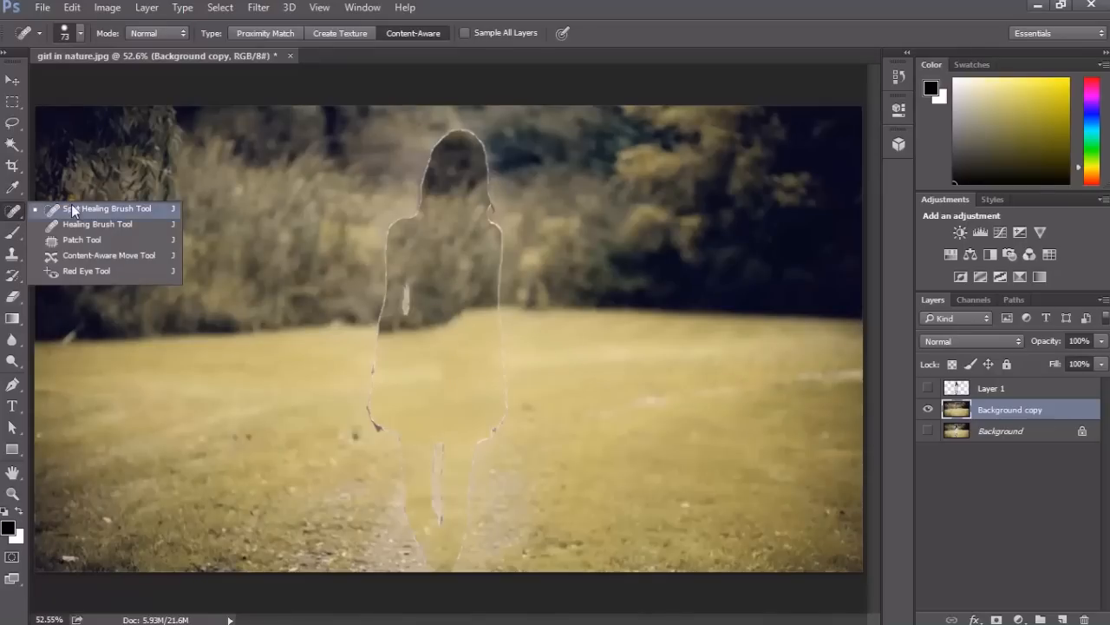
left_click(108, 208)
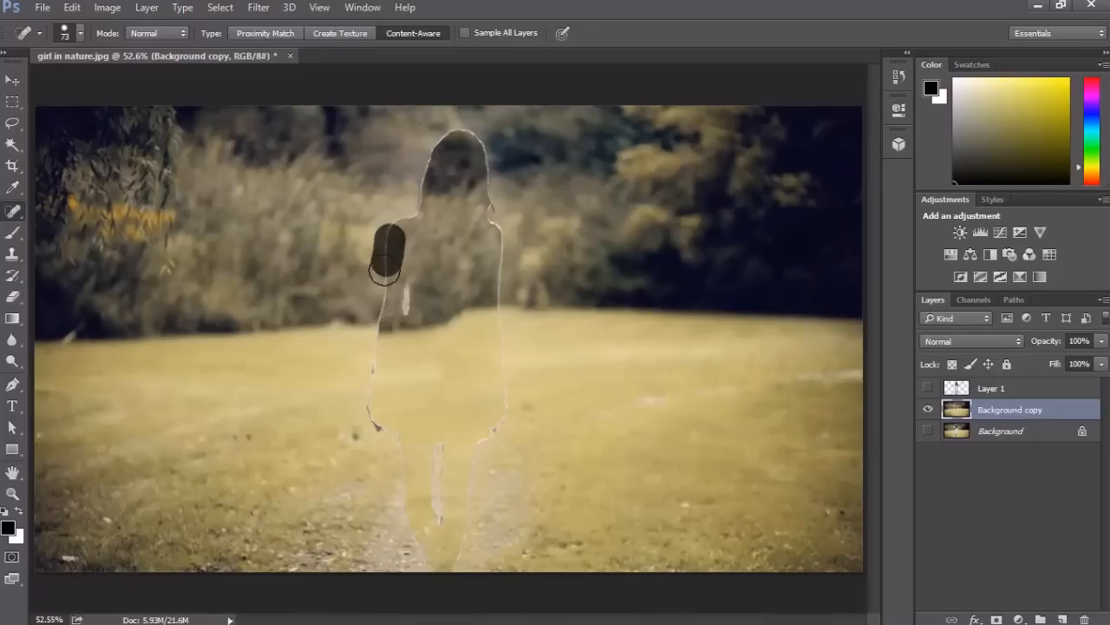
left_click_drag(386, 260, 366, 421)
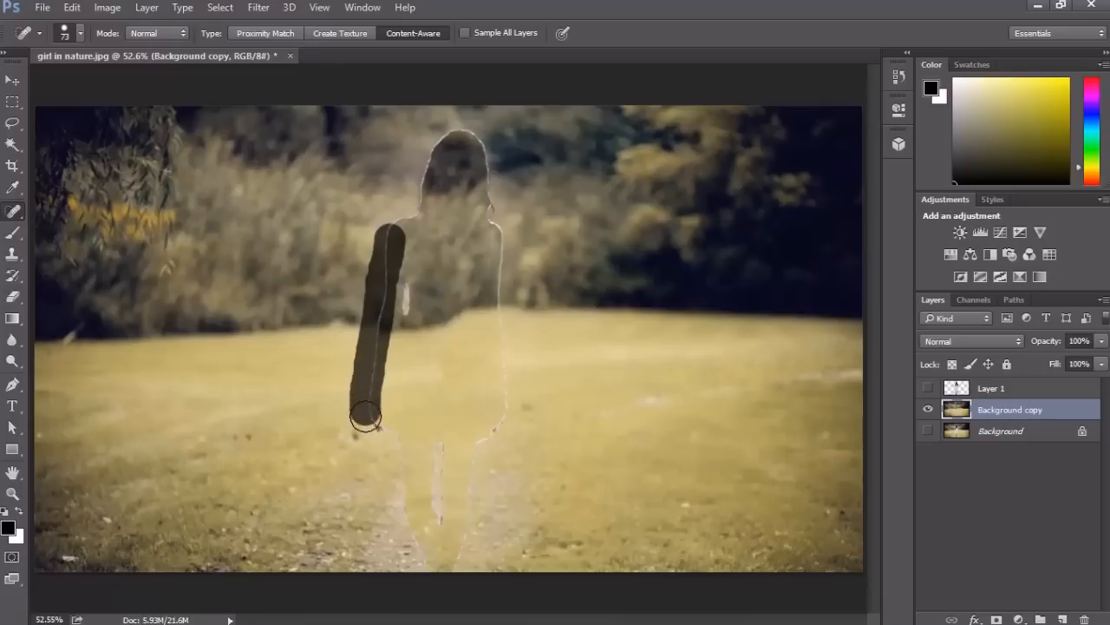
left_click_drag(364, 417, 414, 551)
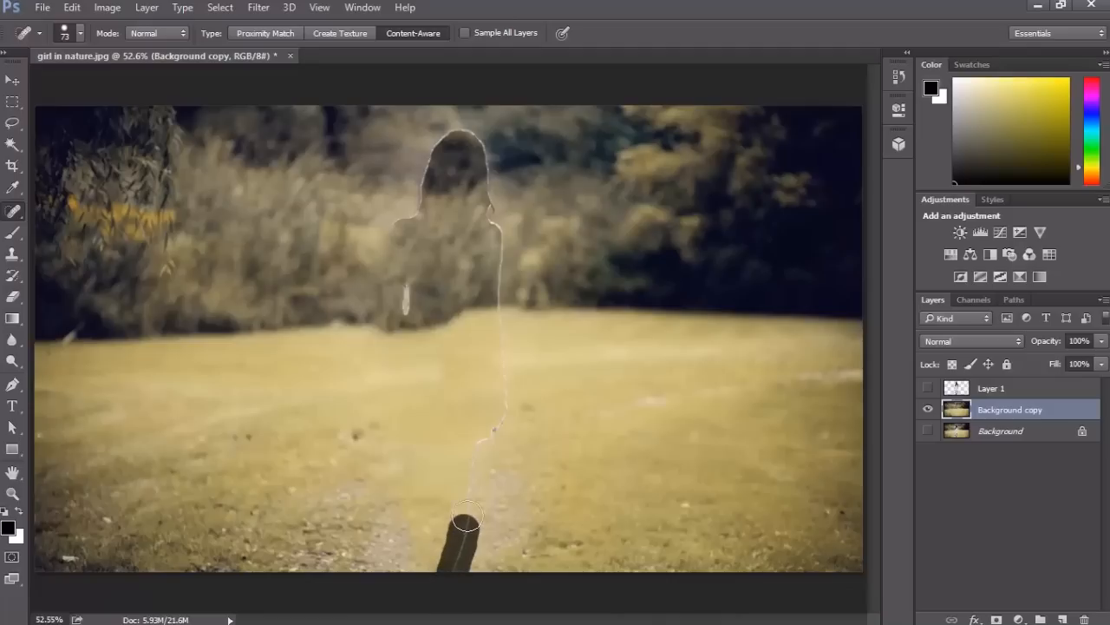
left_click_drag(465, 521, 503, 327)
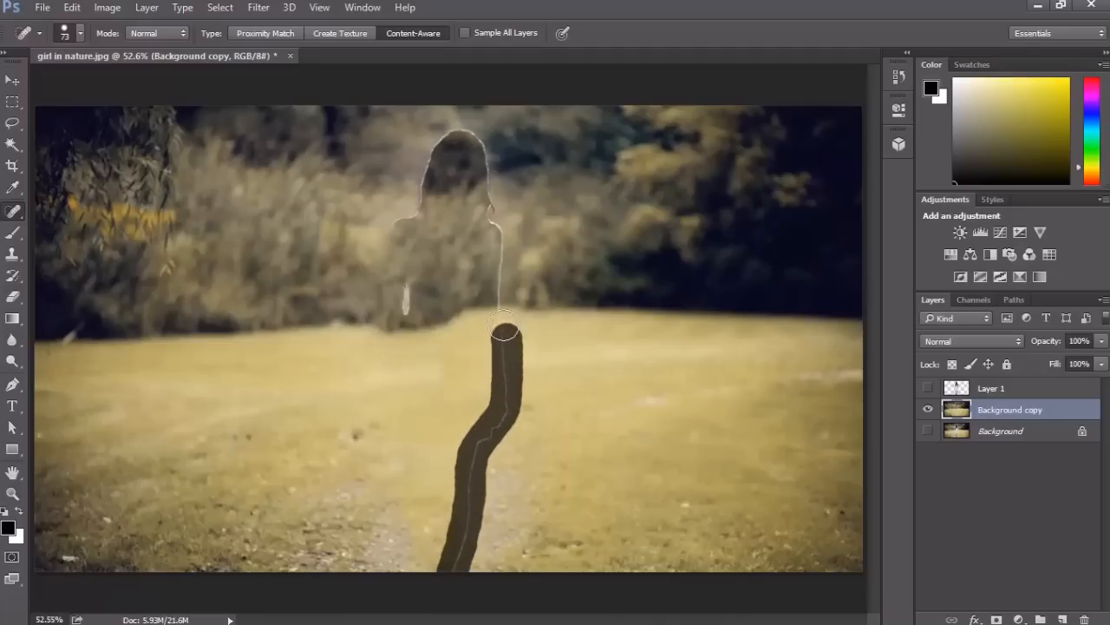
left_click_drag(503, 328, 482, 154)
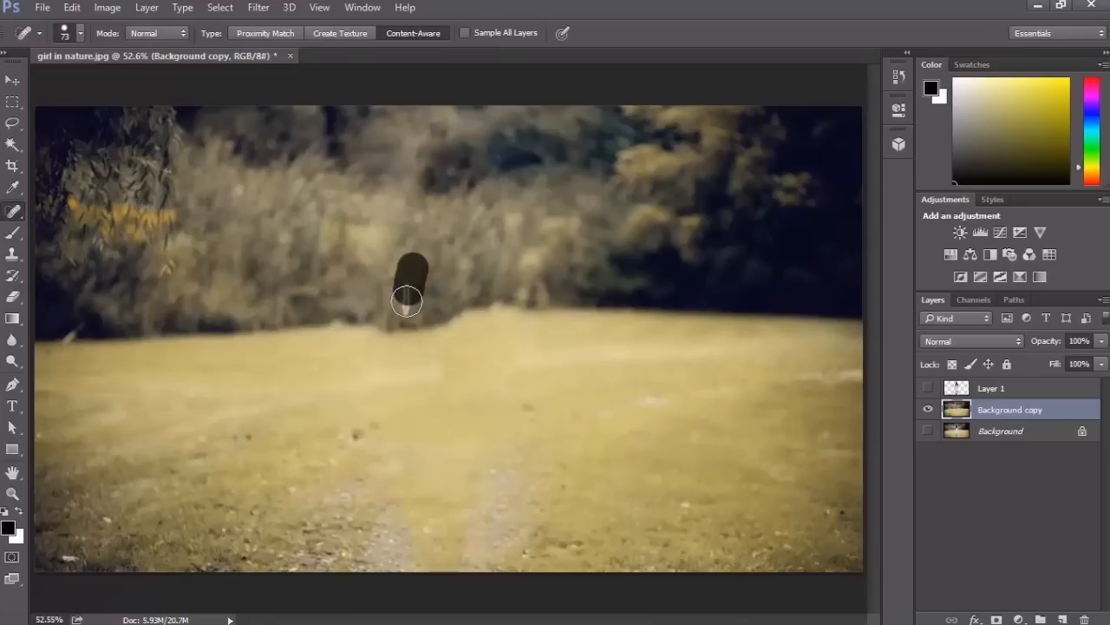
left_click(408, 286)
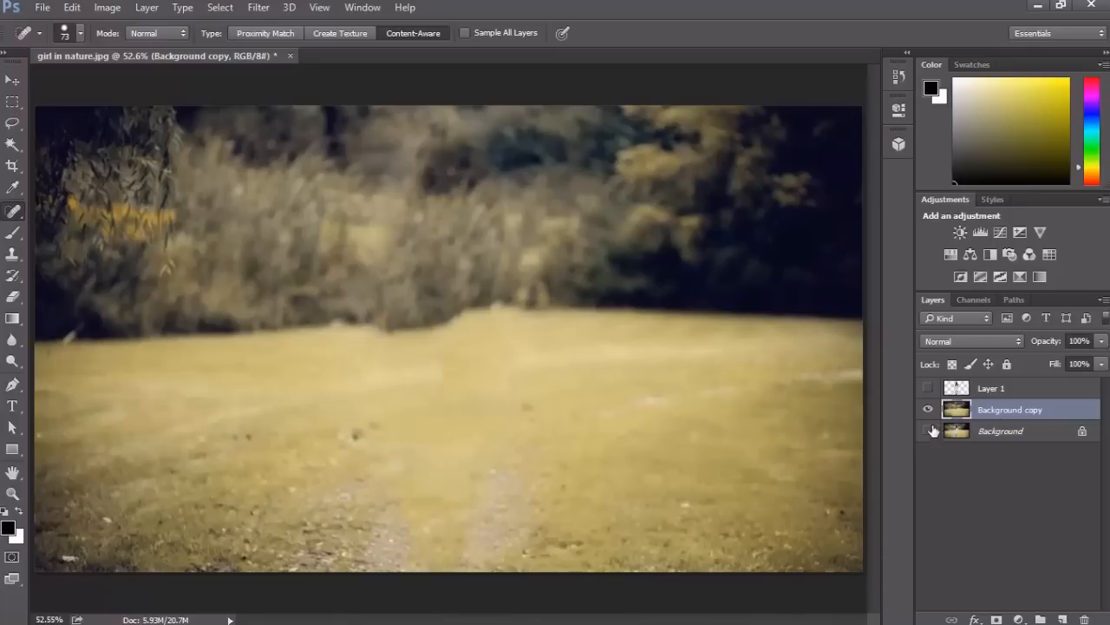
Step: Make the Background and girl layers visible again above the cleaned copy
left_click(926, 388)
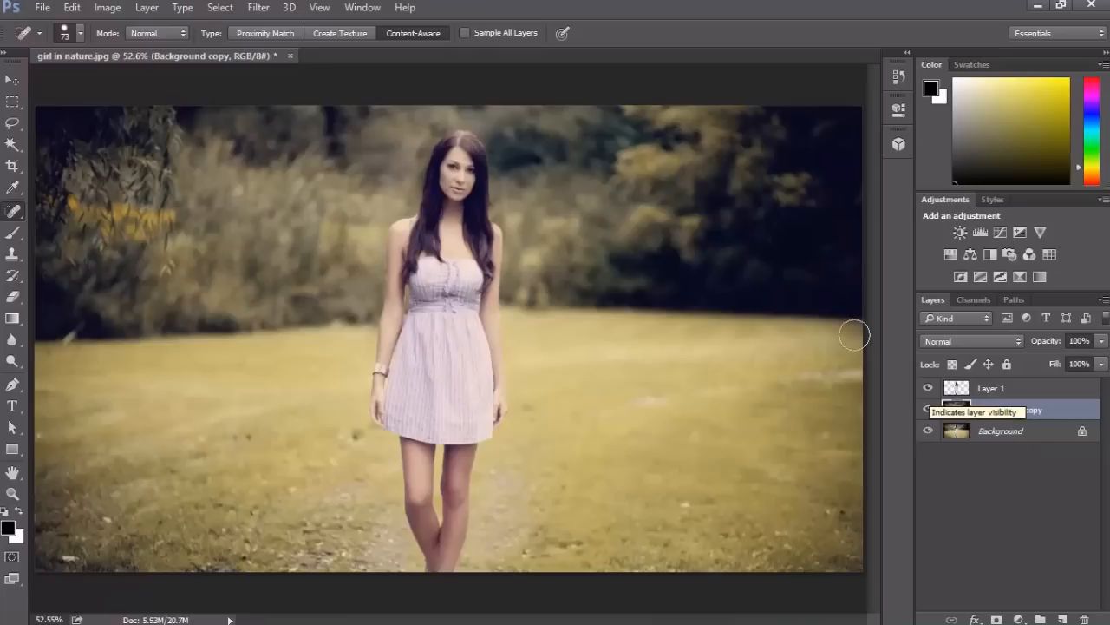
left_click(41, 7)
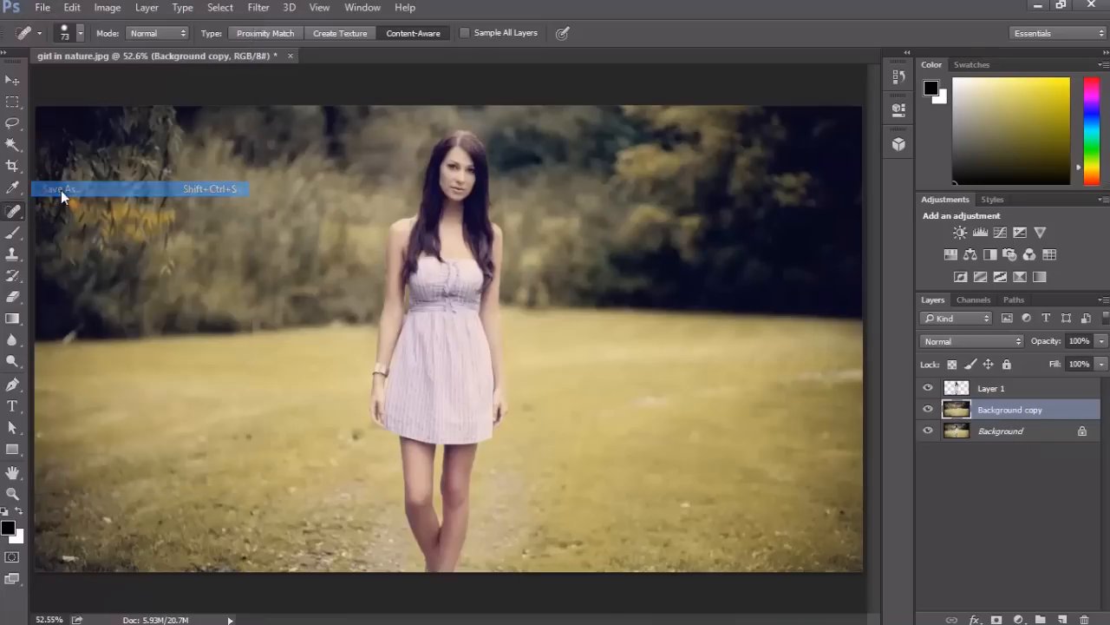
Step: Save the layered image as girl in nature.psd and close Photoshop
left_click(59, 189)
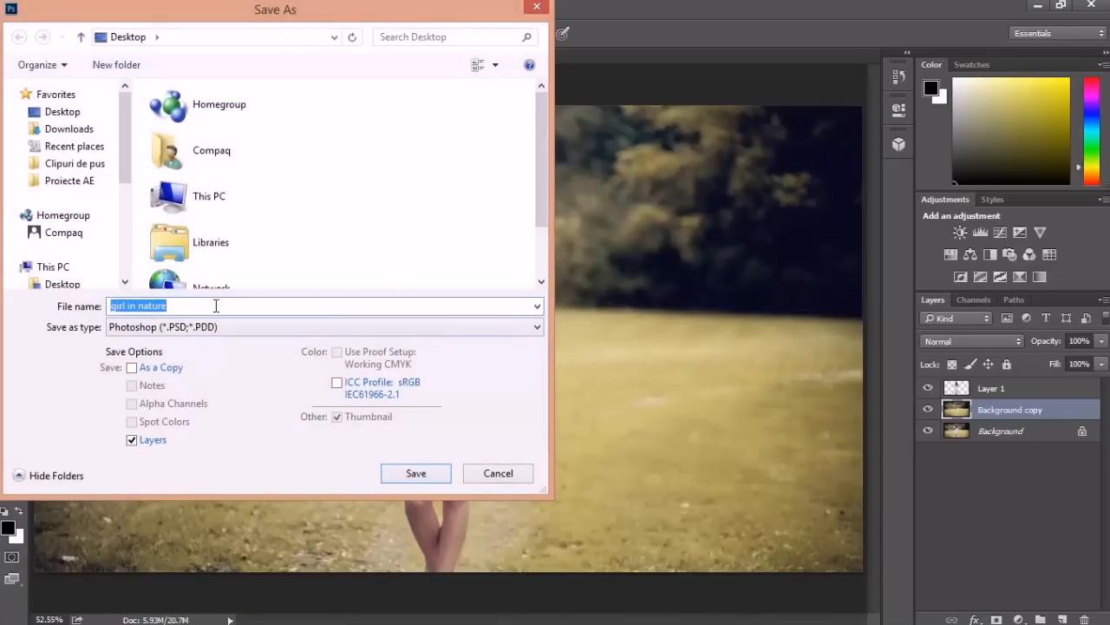
left_click(416, 472)
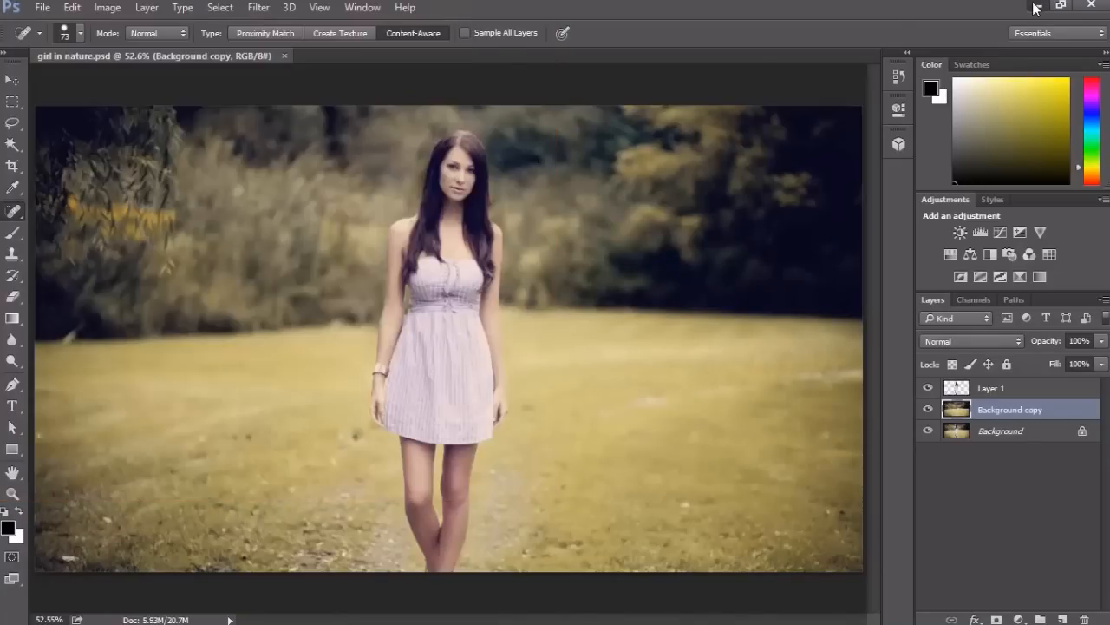
left_click(114, 615)
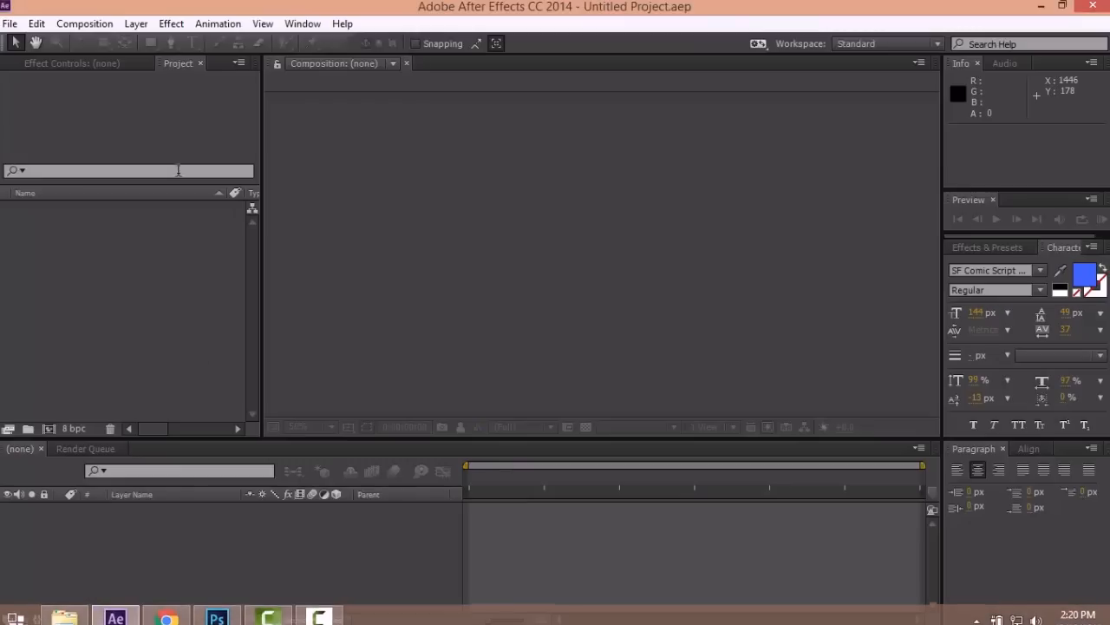
mouse_move(13, 25)
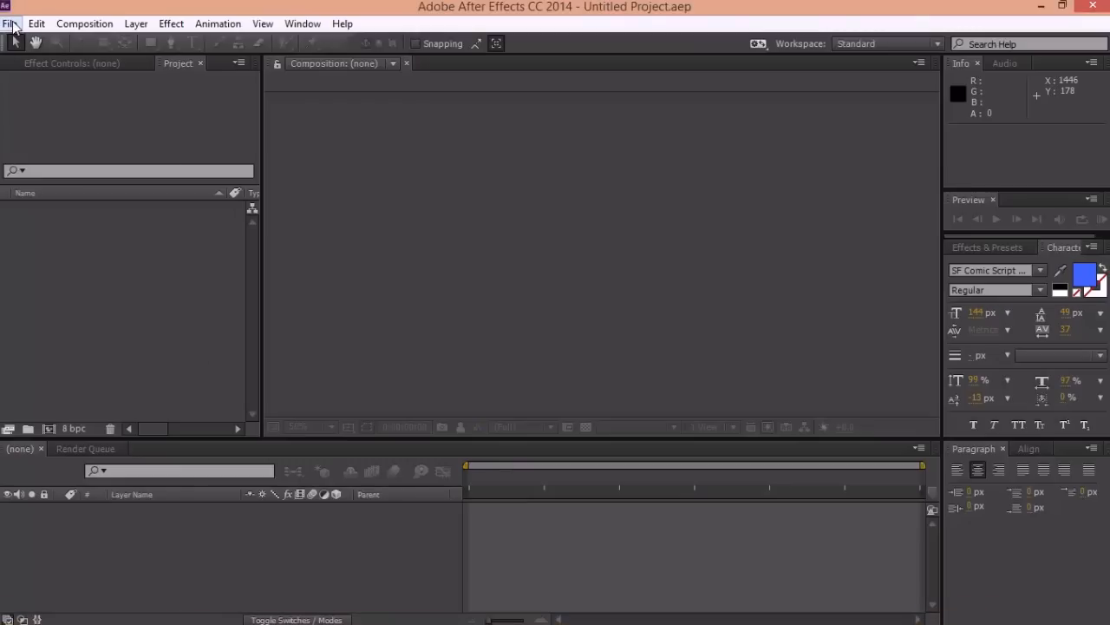
Step: Import girl in nature.psd as a Composition - Retain Layer Sizes and open it
left_click(10, 25)
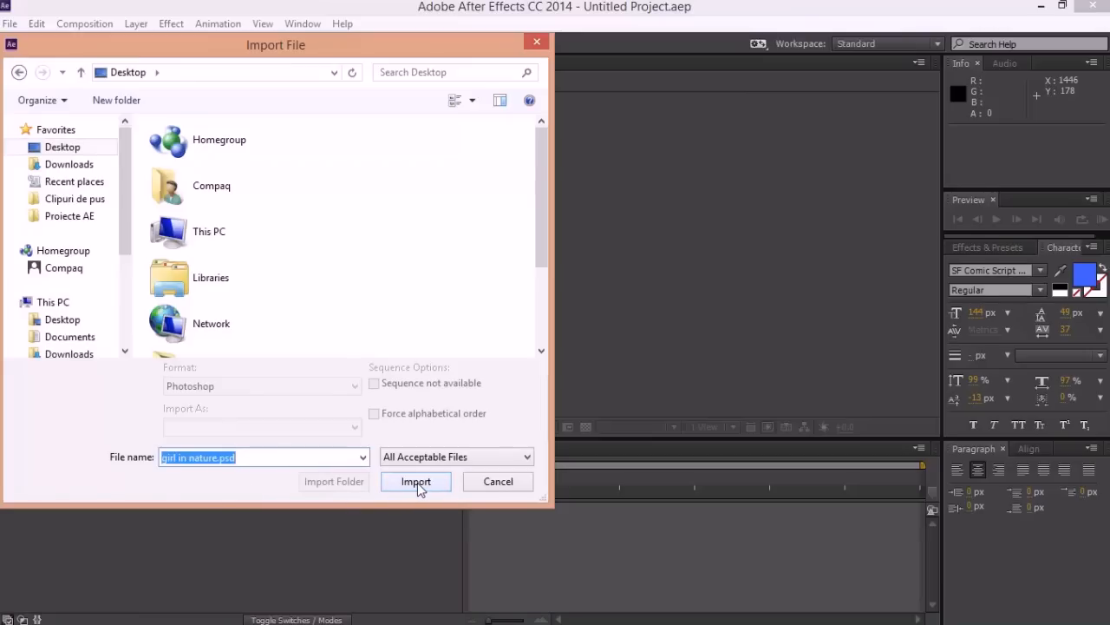
left_click(416, 482)
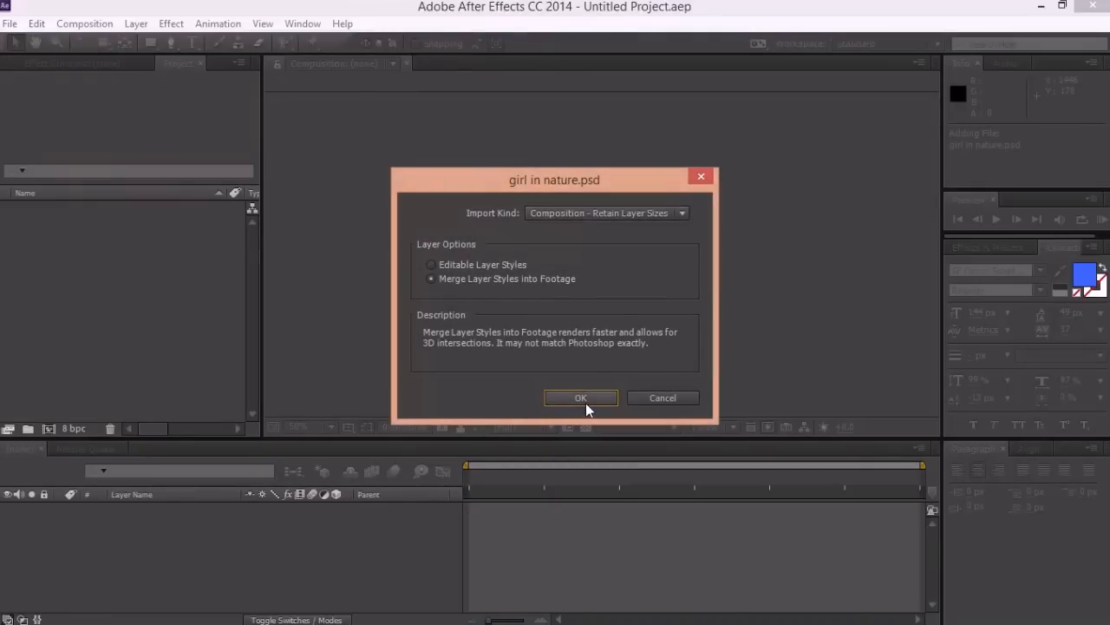
left_click(581, 397)
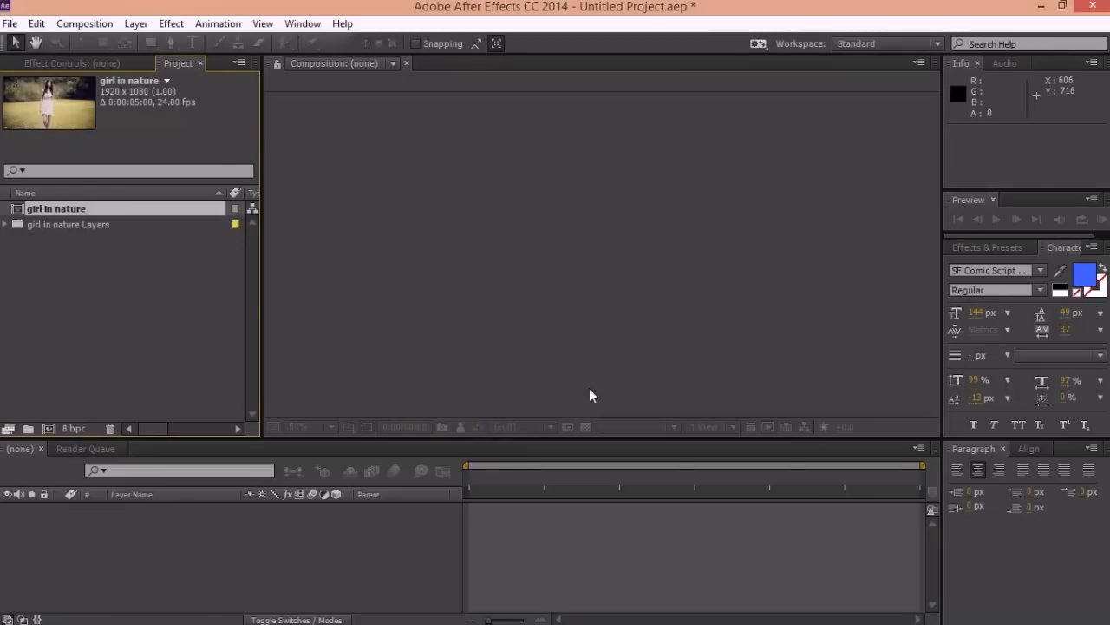
double_click(55, 208)
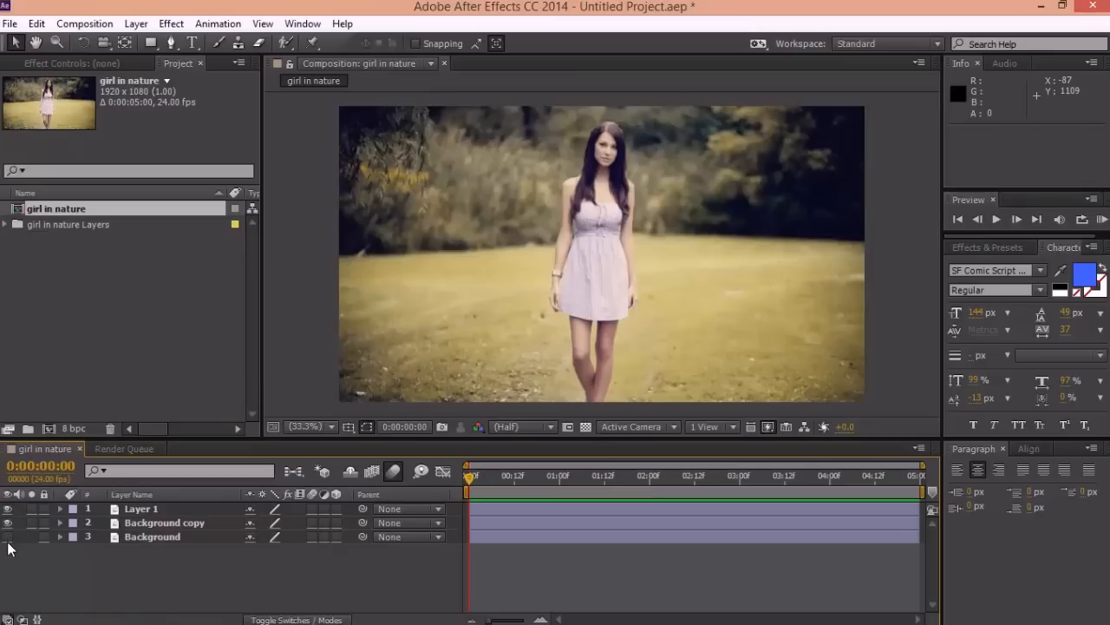
Step: Rename Layer 1 to girl and Background copy to nature in the timeline
left_click(165, 522)
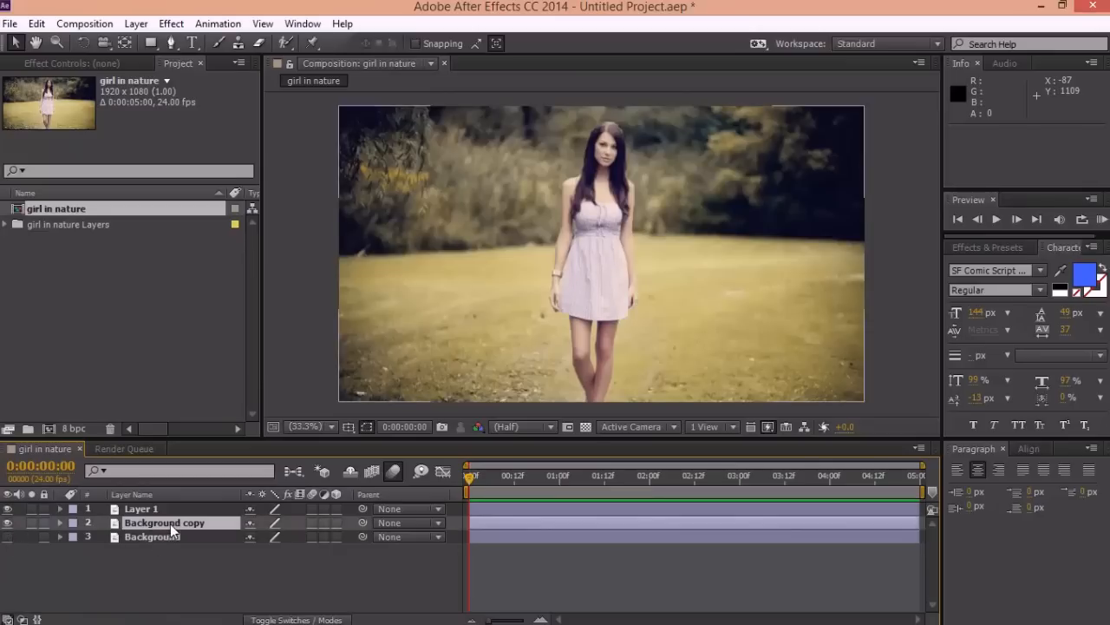
left_click(165, 522)
type("nature")
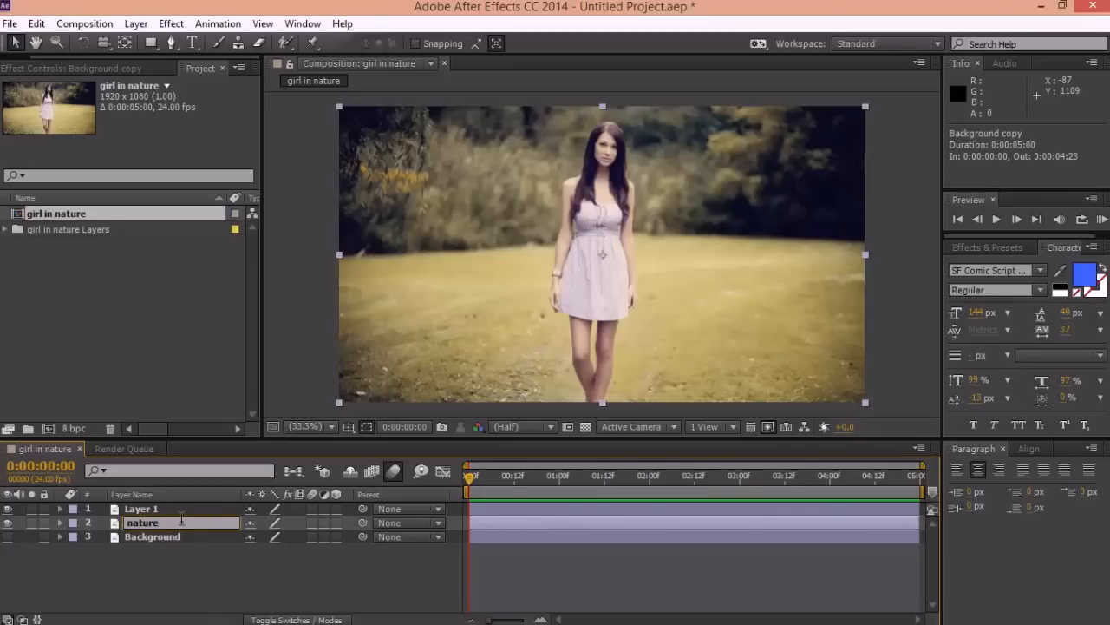
left_click(140, 508)
type("girl")
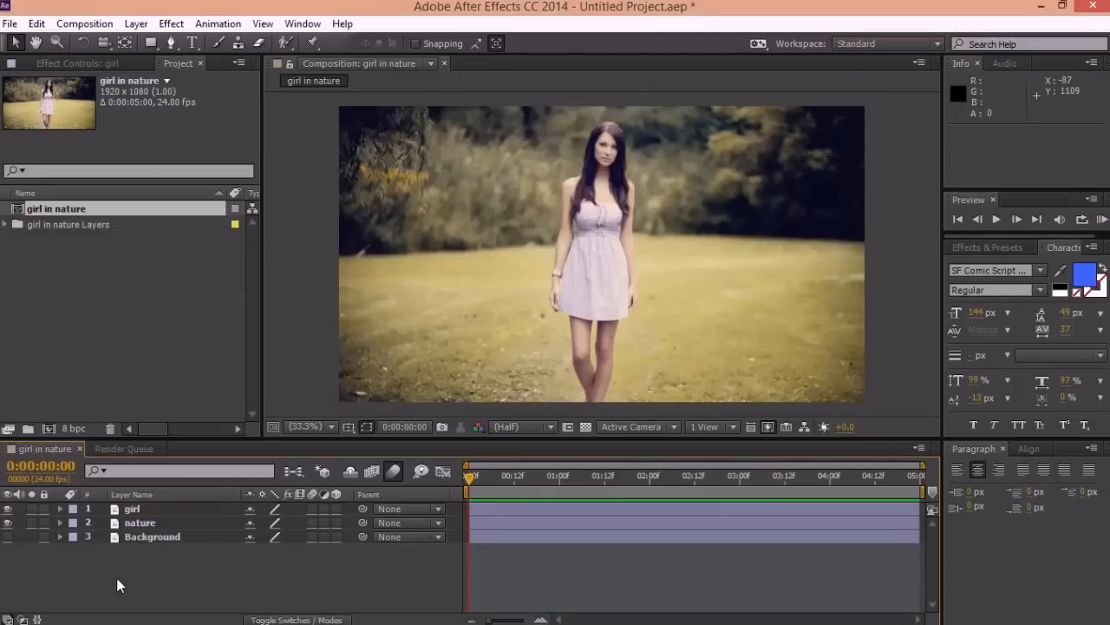
Step: Keyframe the nature layer's Scale so it enlarges by the end of the composition
left_click(138, 522)
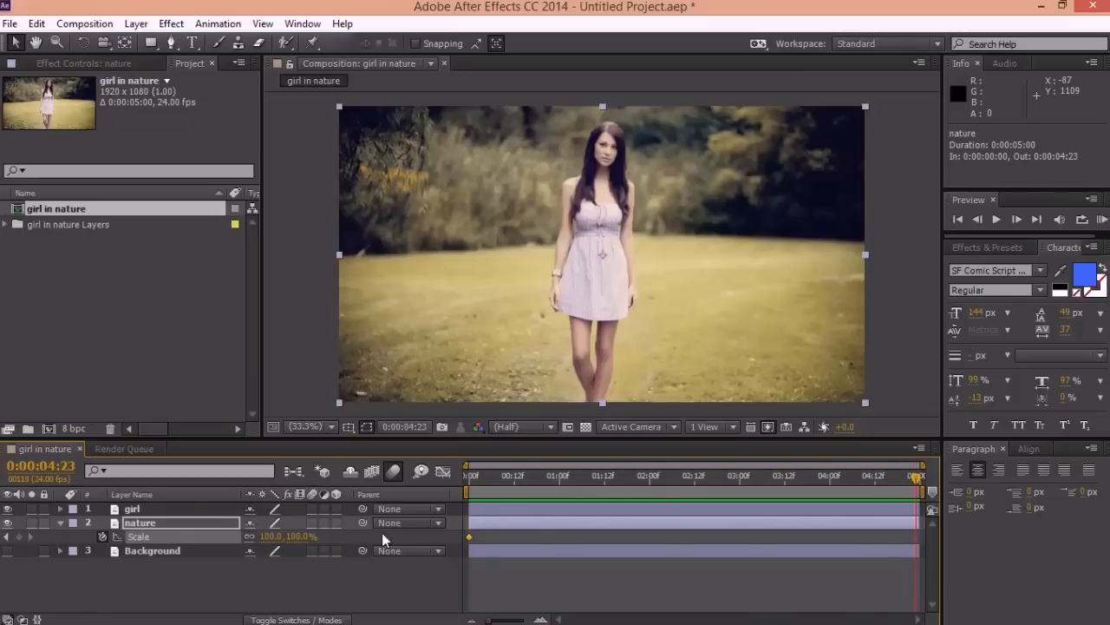
double_click(274, 535)
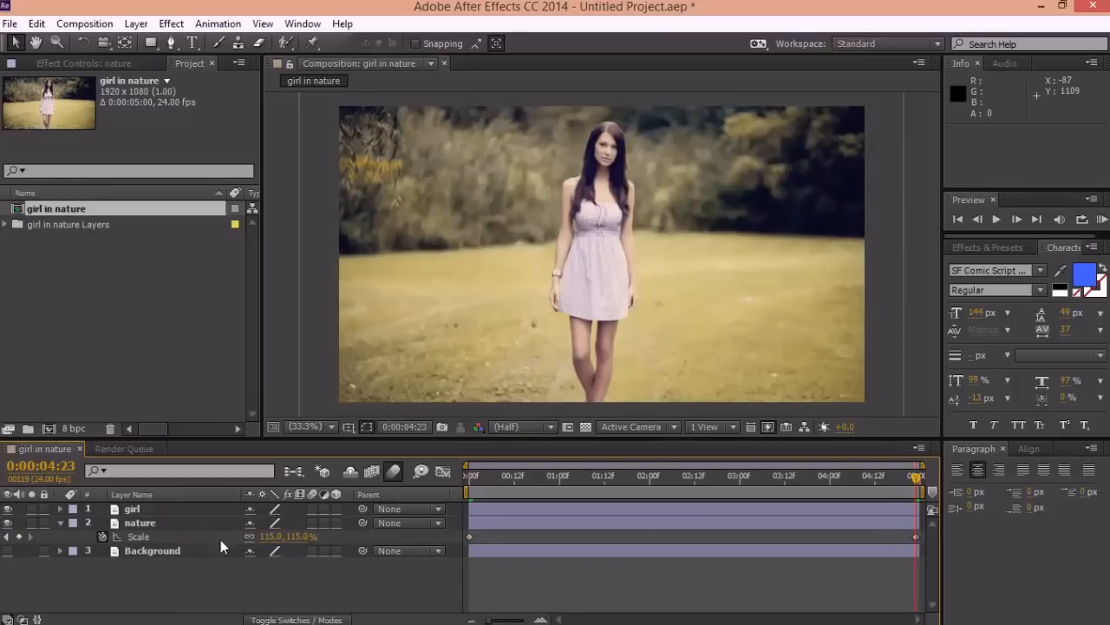
Step: Keyframe the girl layer's Scale from its starting value at 0:00 to a larger ending value
left_click(132, 508)
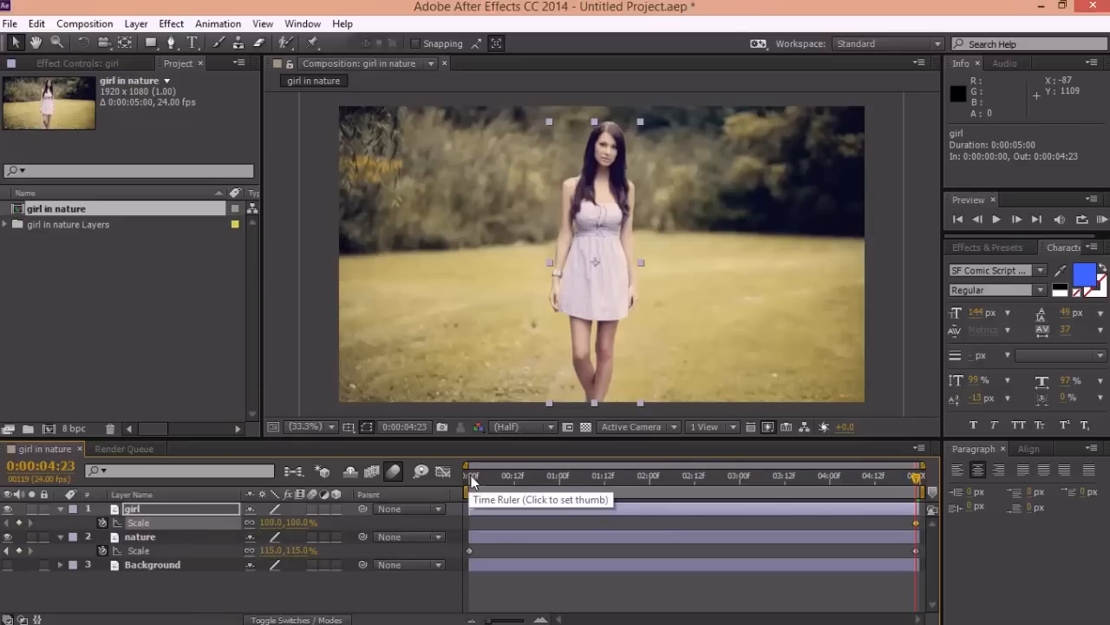
mouse_move(780, 506)
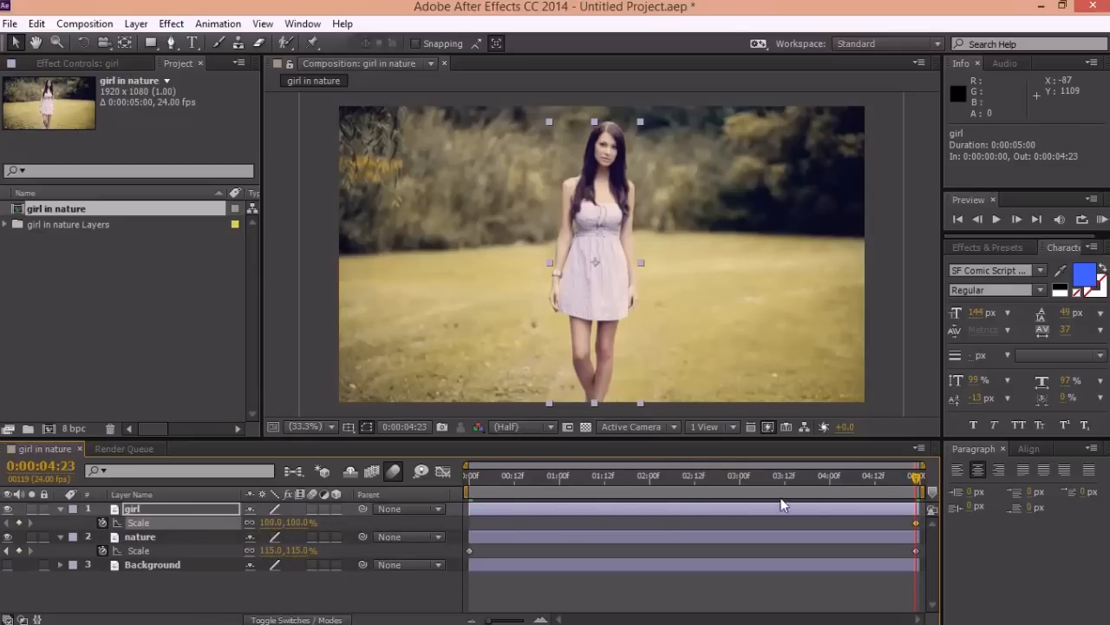
mouse_move(861, 496)
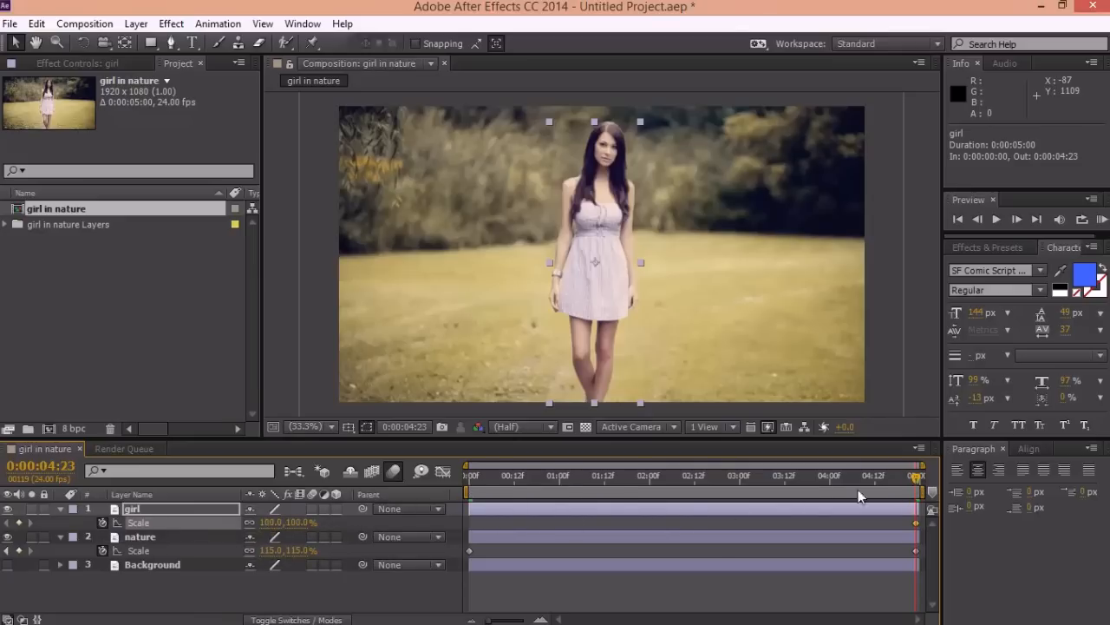
left_click(468, 476)
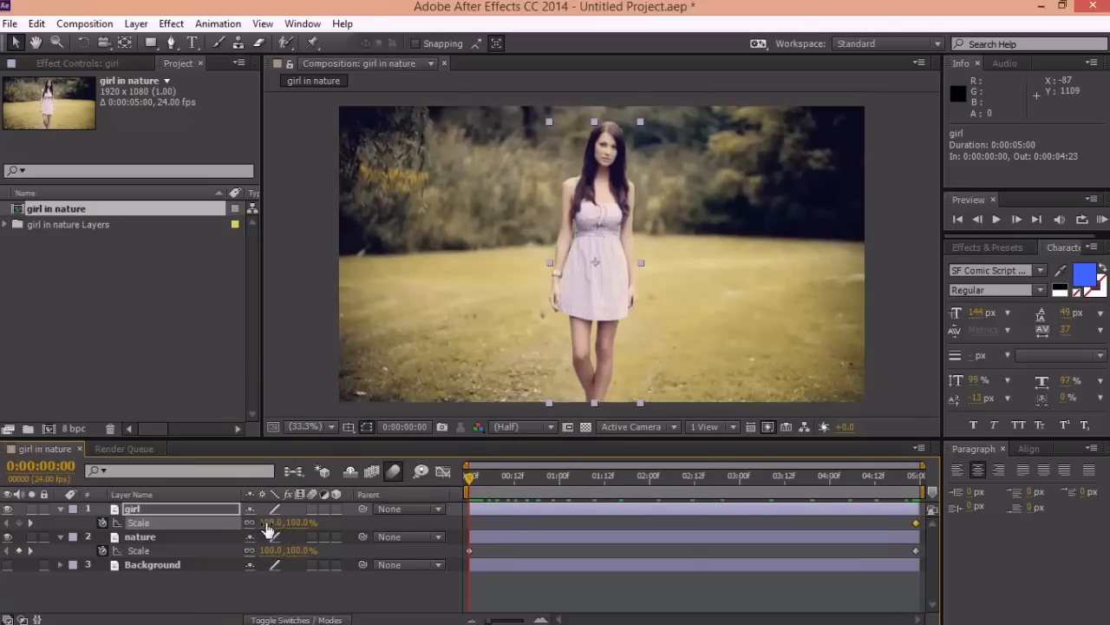
double_click(274, 521)
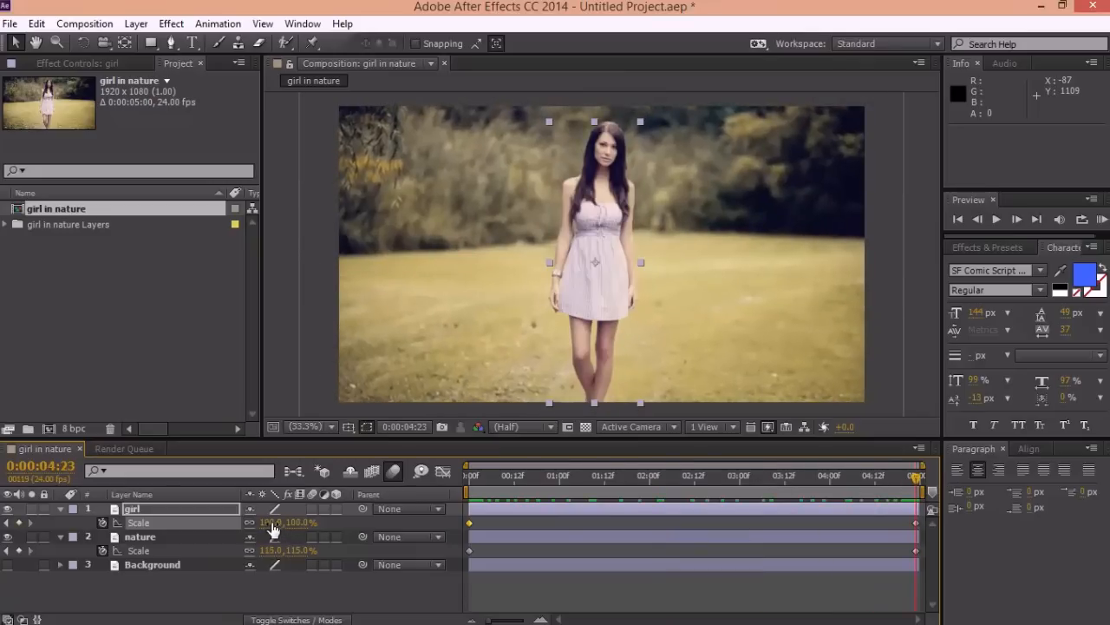
double_click(287, 521)
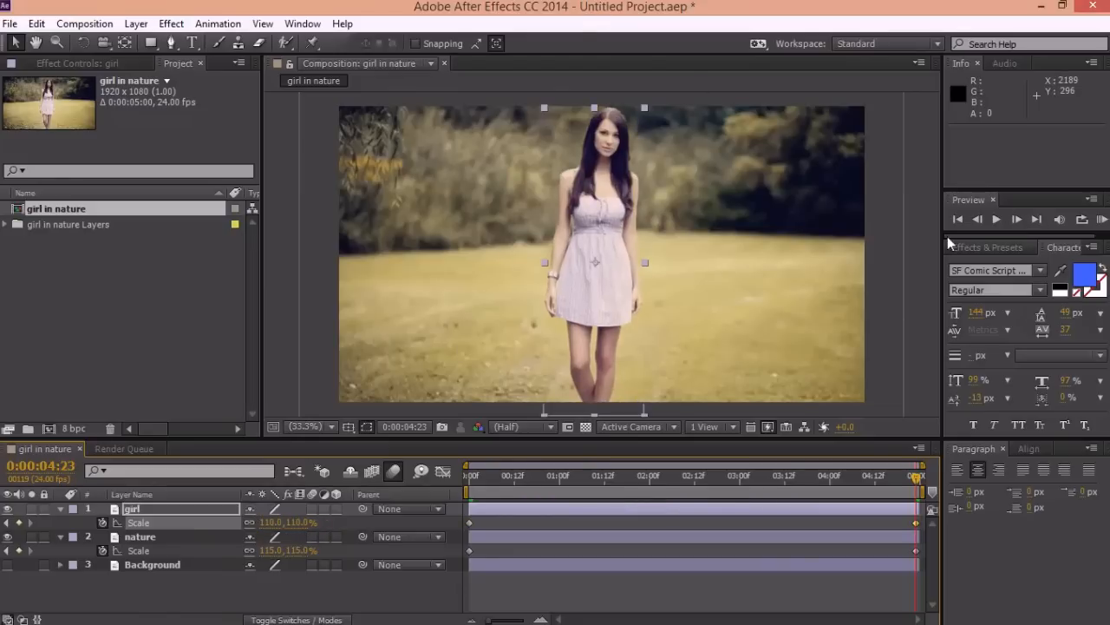
left_click(1102, 218)
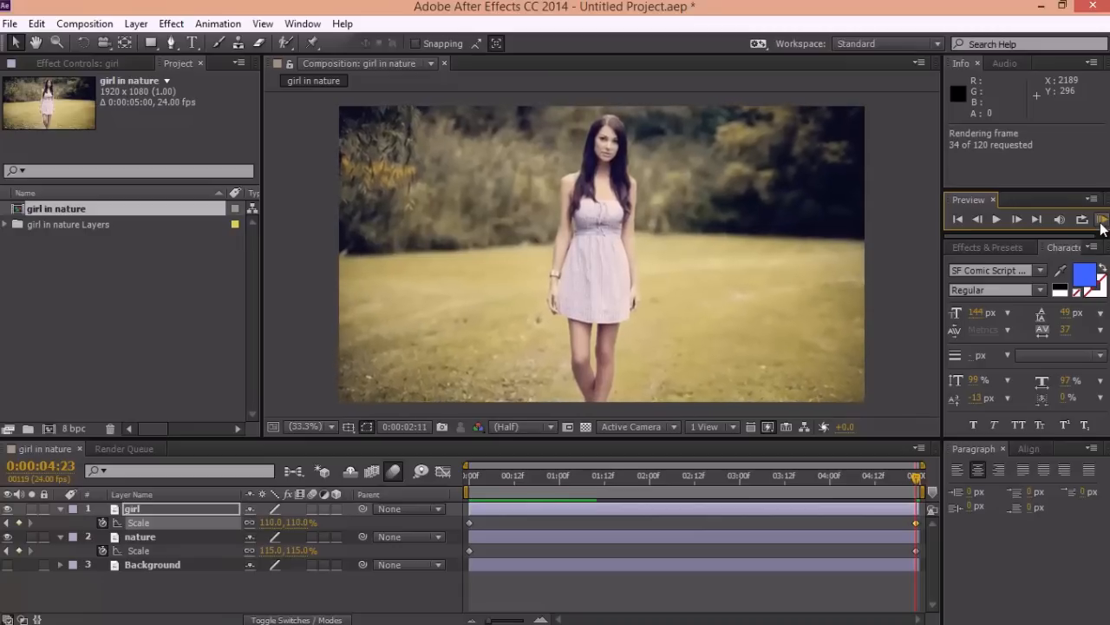
left_click(1081, 219)
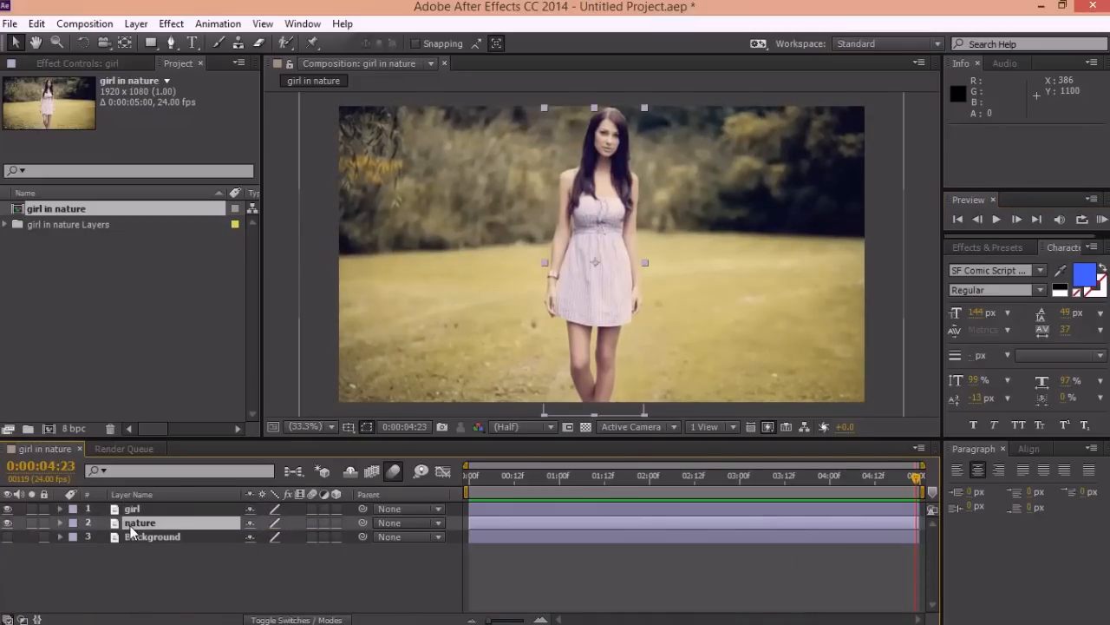
Step: Keyframe the nature layer's Position so it drifts right over the composition
left_click(139, 523)
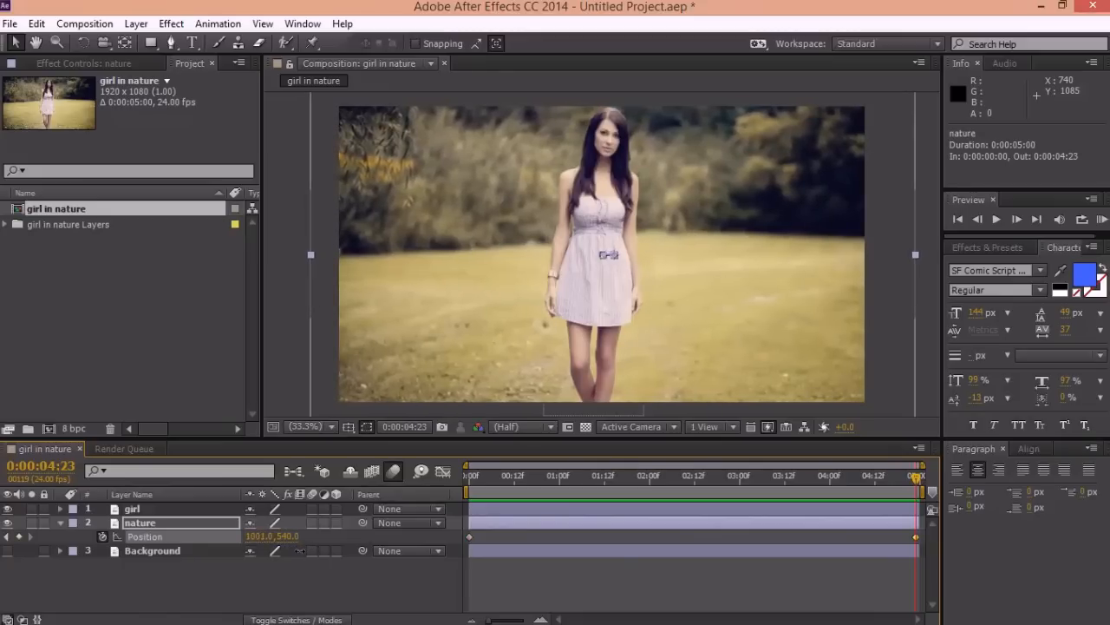
left_click(132, 508)
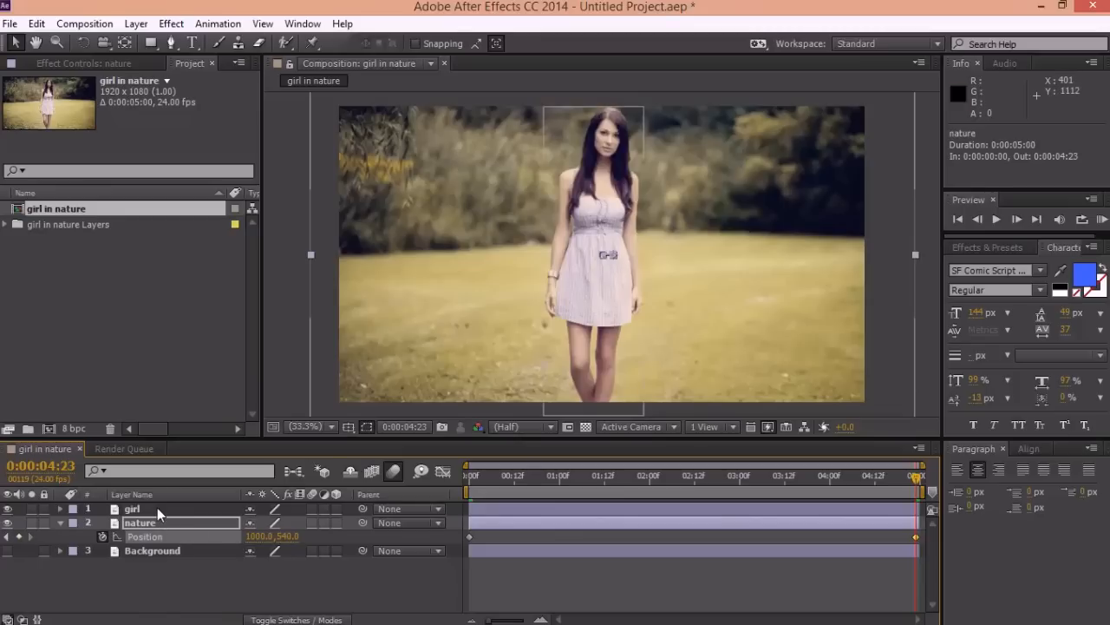
left_click(132, 508)
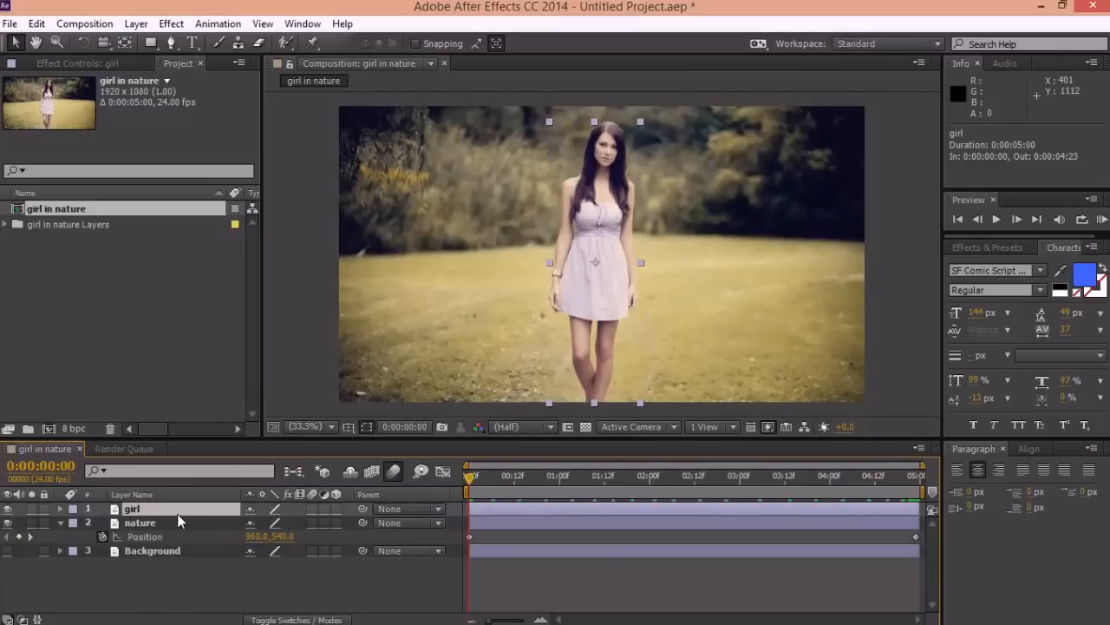
Step: Keyframe the girl layer's Position so it drifts left over the composition
left_click(61, 509)
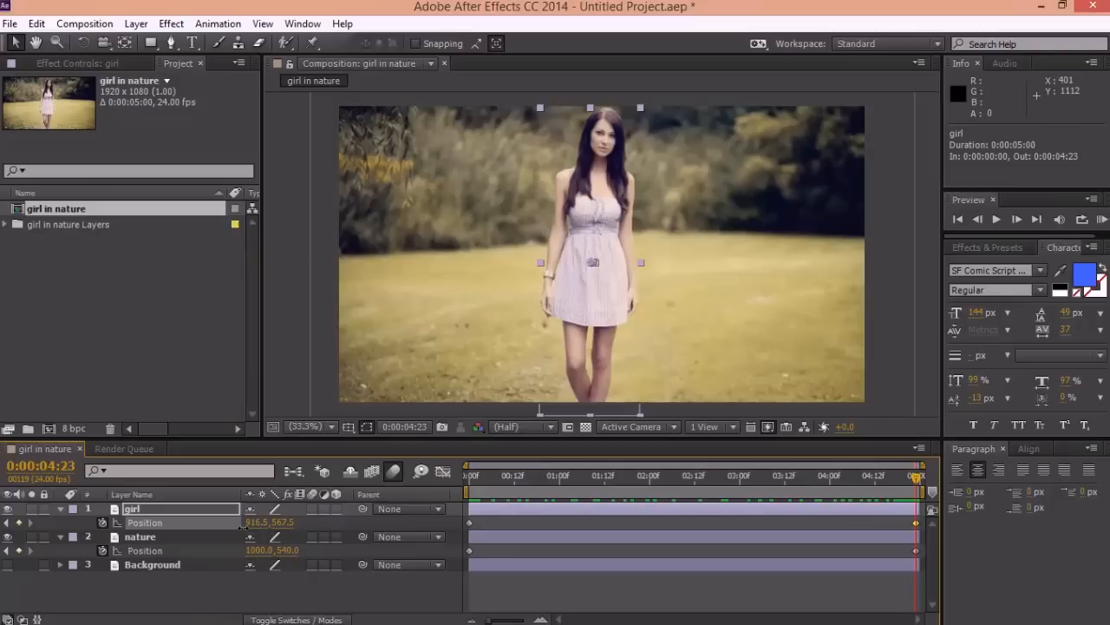
left_click(1103, 219)
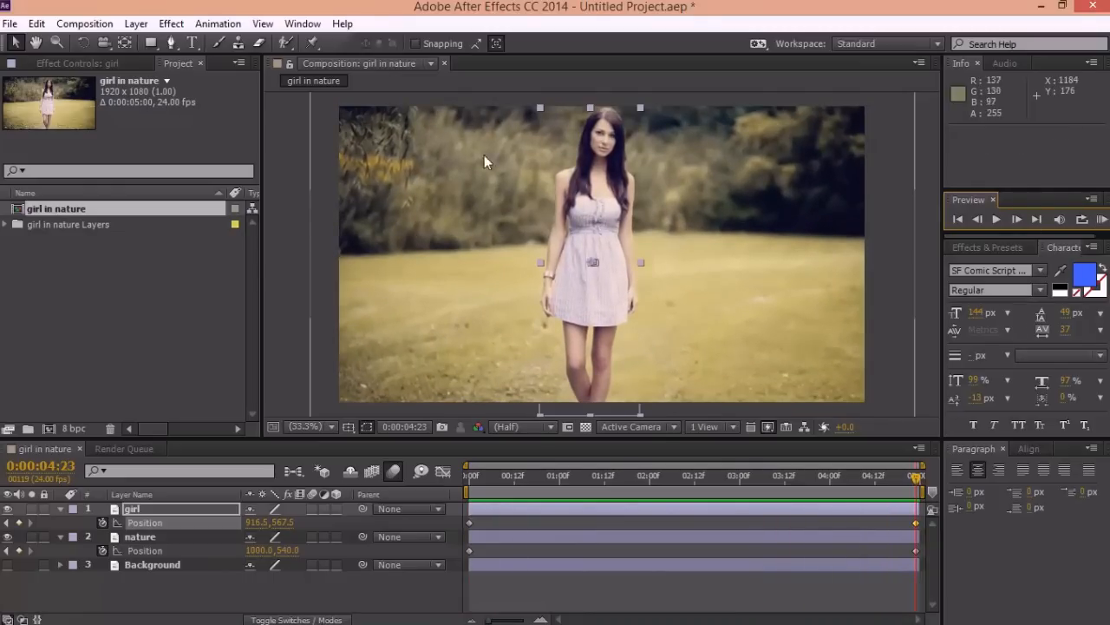
mouse_move(83, 24)
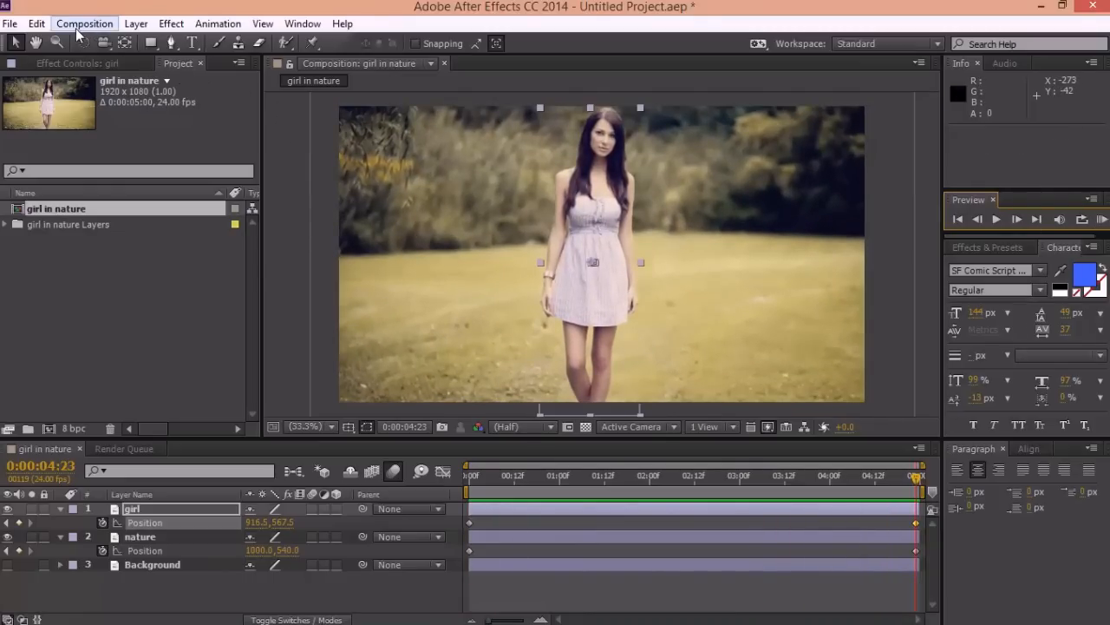
Step: Queue the girl in nature composition and render it as a lossless AVI
left_click(84, 24)
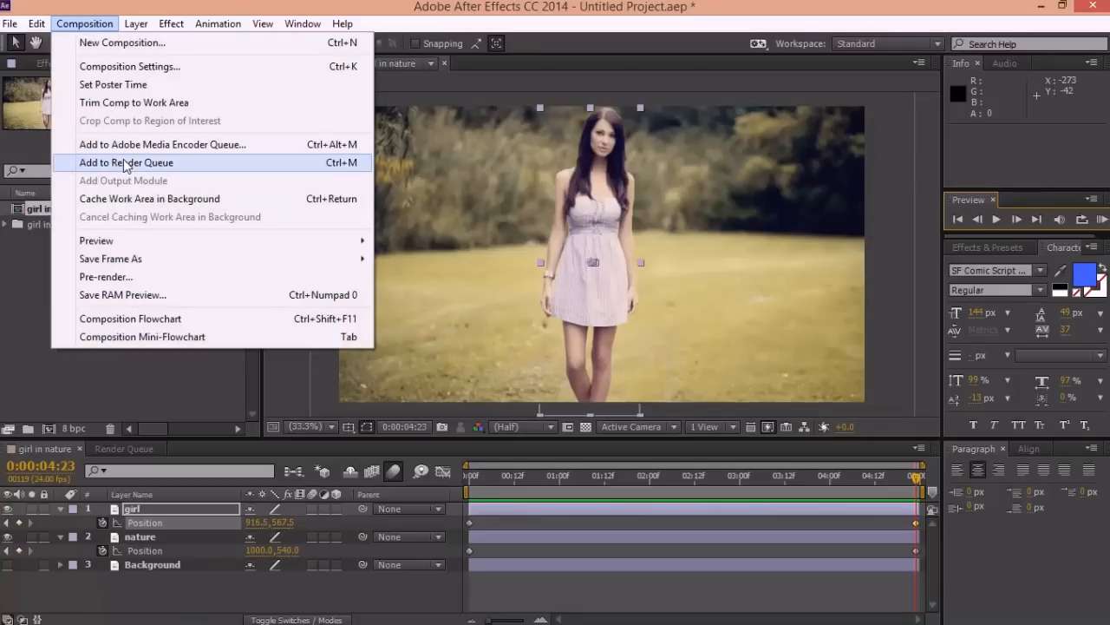
left_click(125, 163)
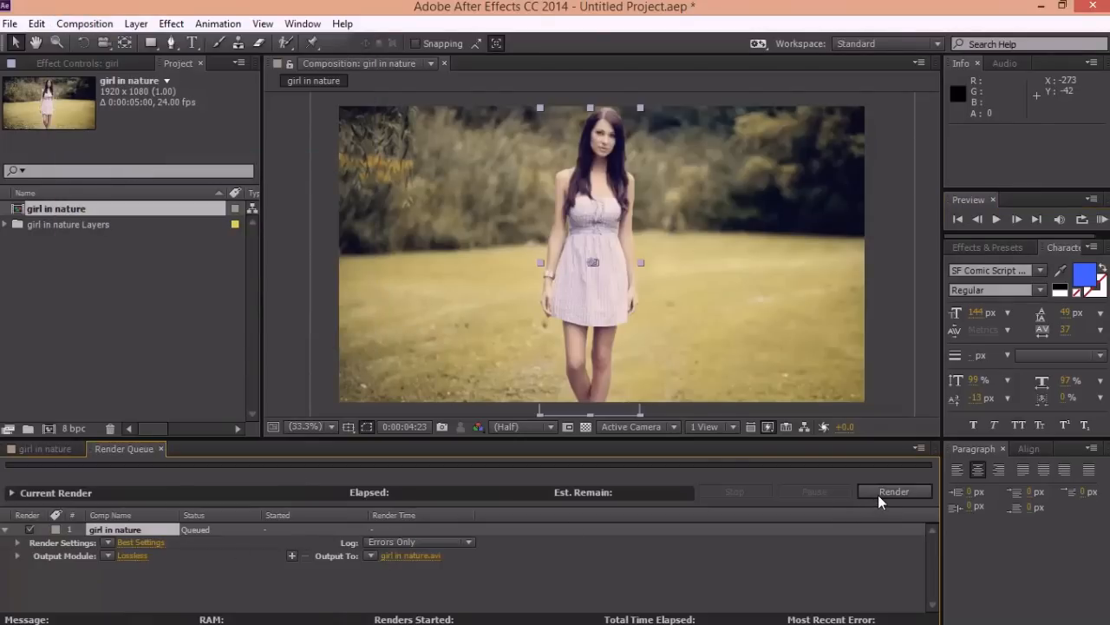
left_click(894, 491)
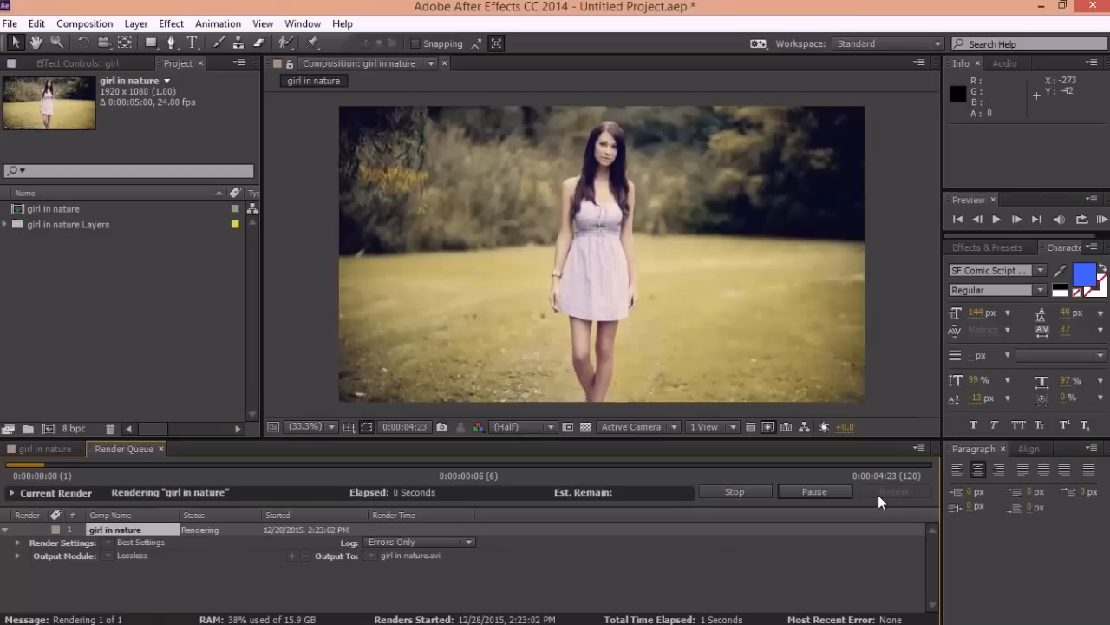